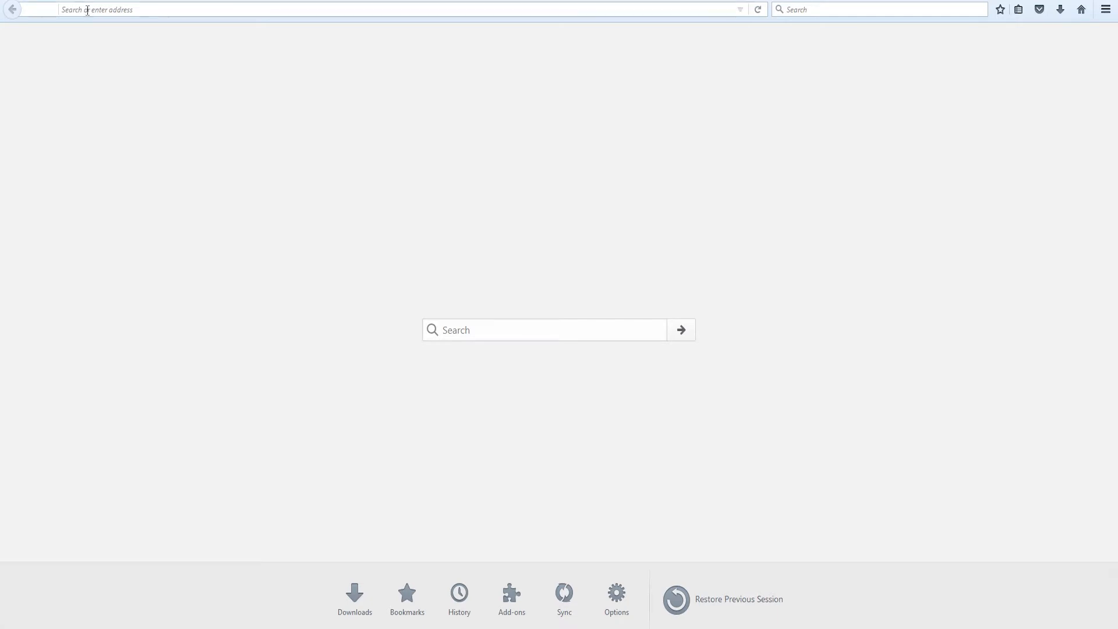
- Load the simatic.rtu login page with user admin and the password filled in
type("simatic.rtu/login")
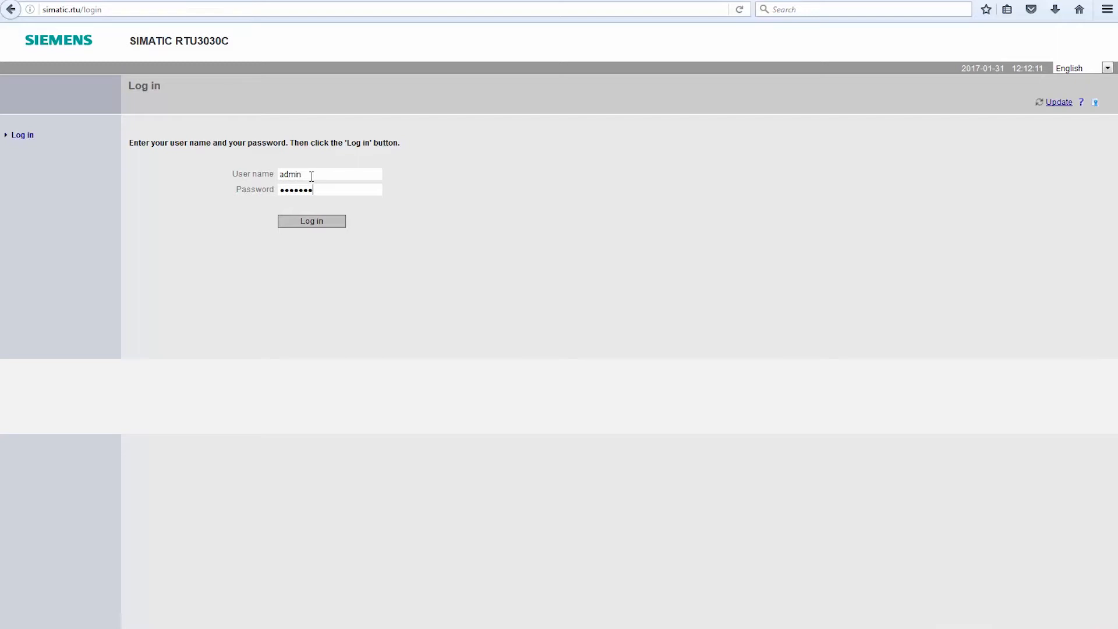
- Log in as admin and add users Oliver and Peter with phone numbers, then show Recipient groups
left_click(311, 220)
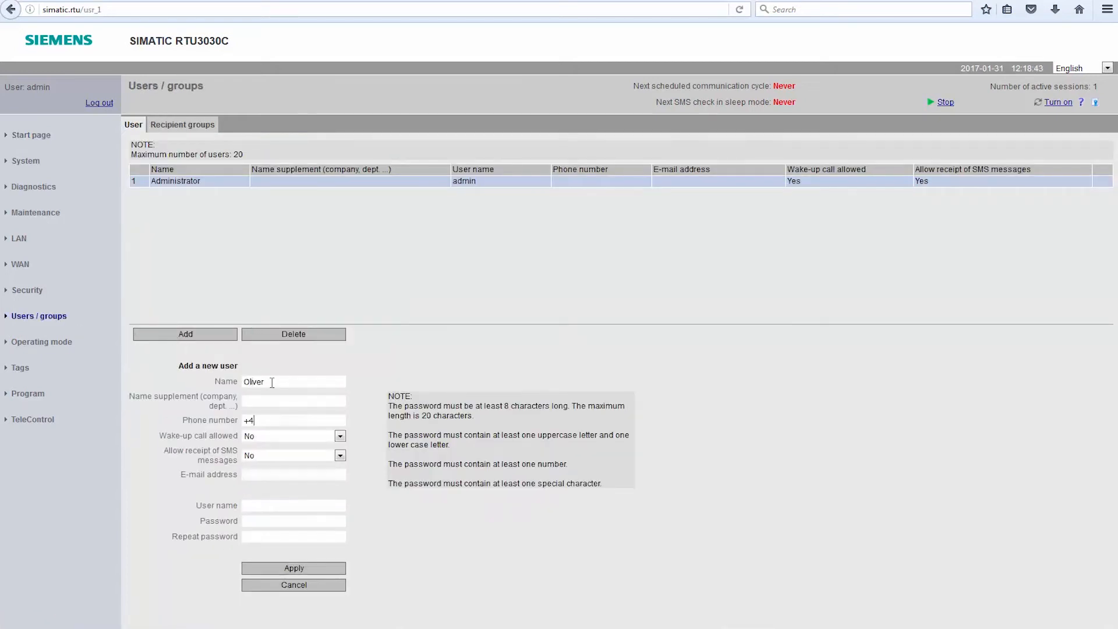
left_click(294, 568)
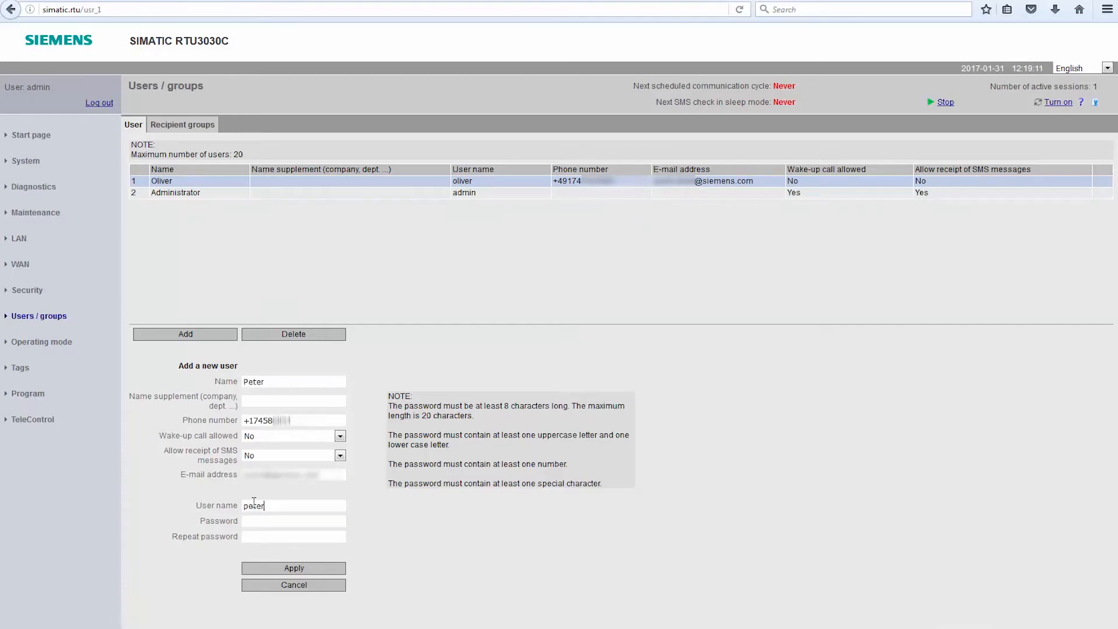
left_click(293, 567)
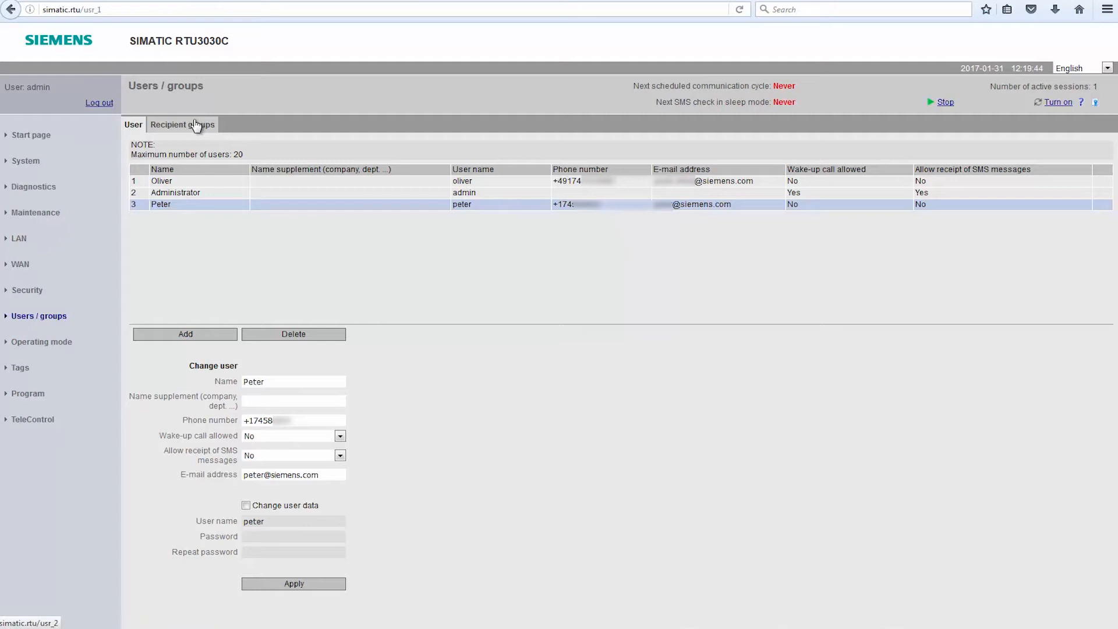
left_click(182, 125)
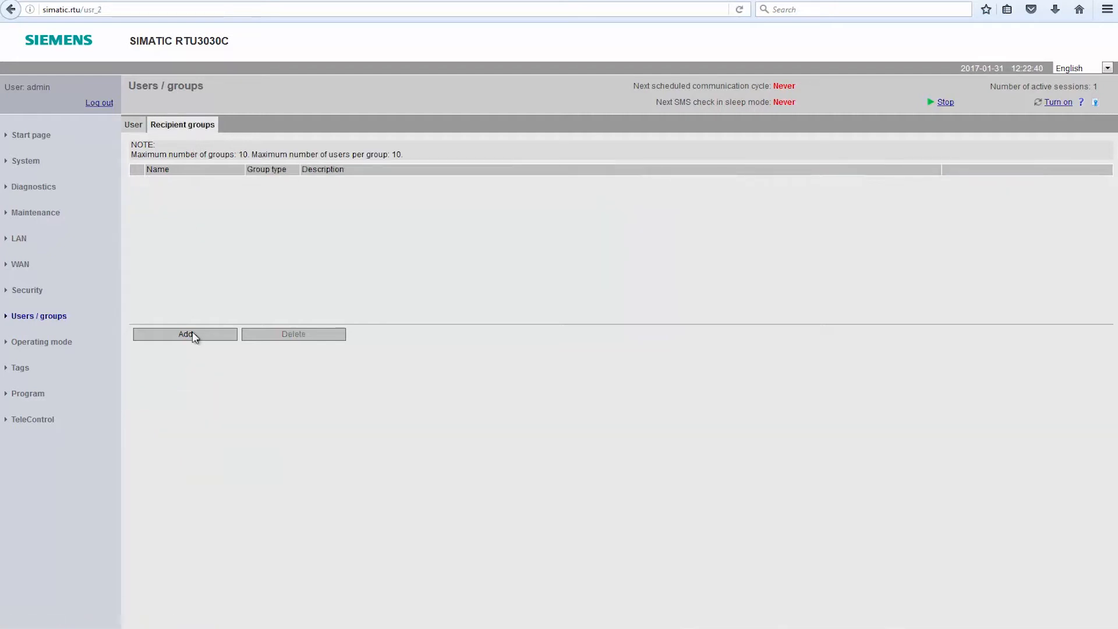
- Create the SMS recipient group AlarmSMS with Oliver and Peter, then show the WAN overview
left_click(186, 334)
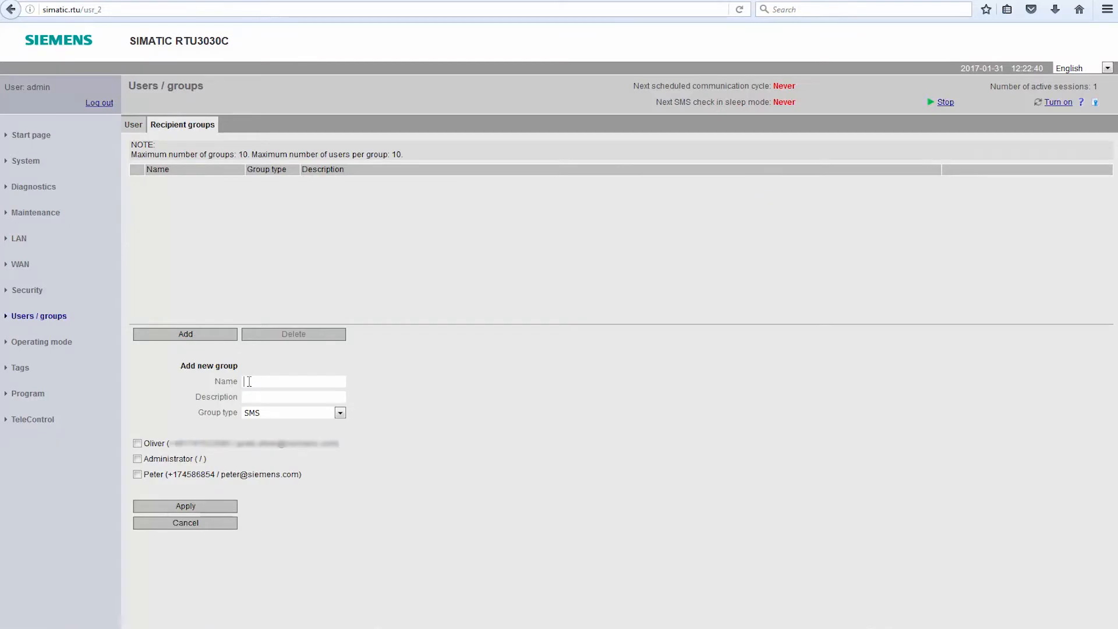
type("AlarmSMS")
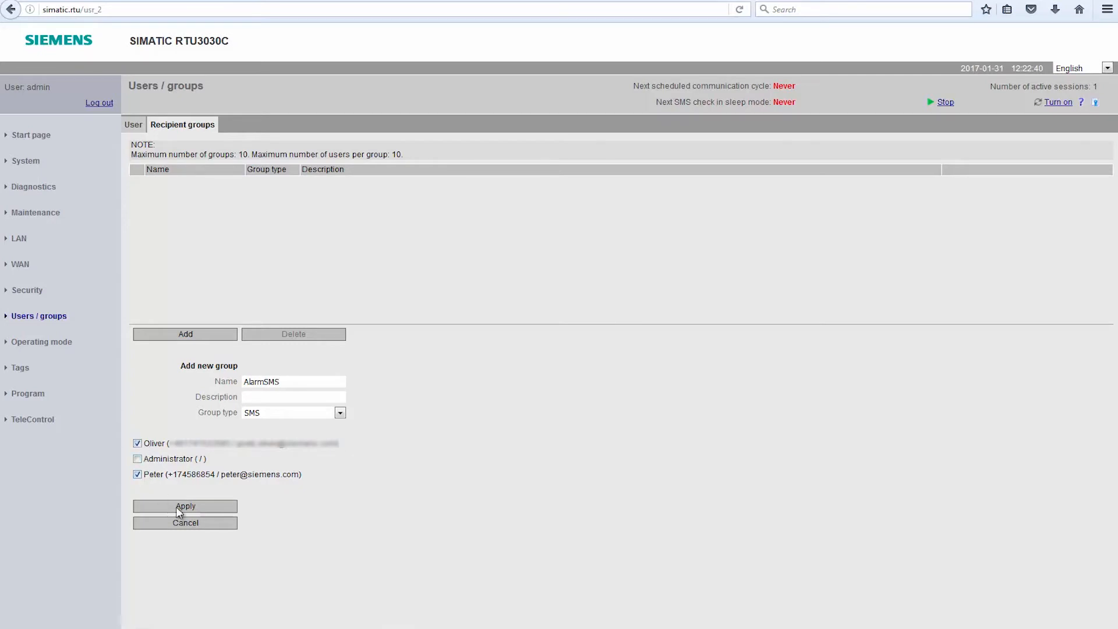
left_click(185, 507)
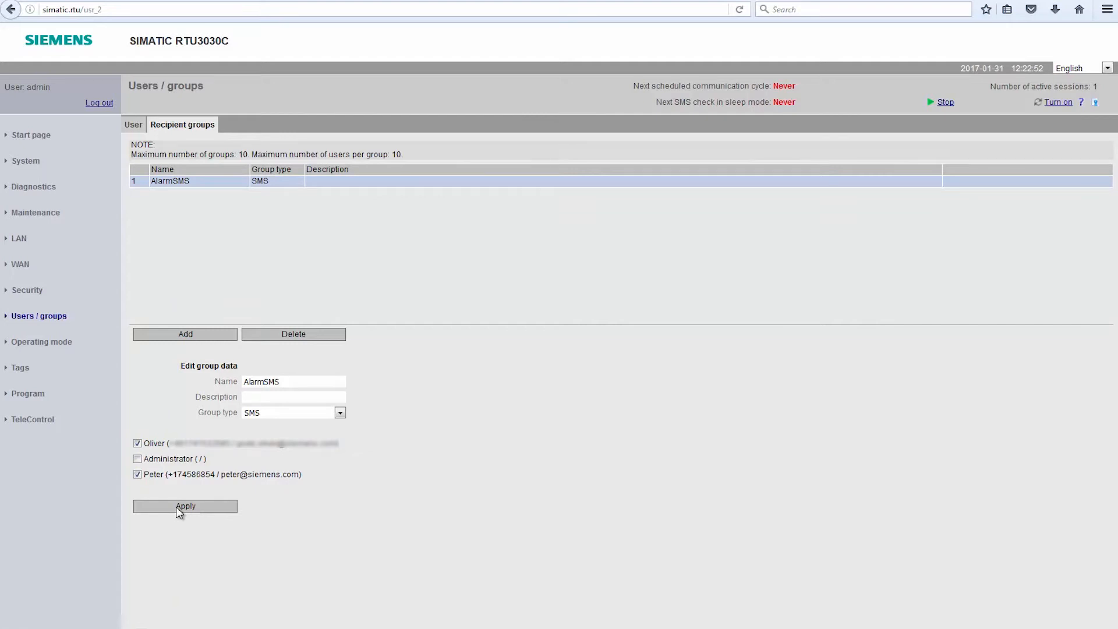
left_click(185, 505)
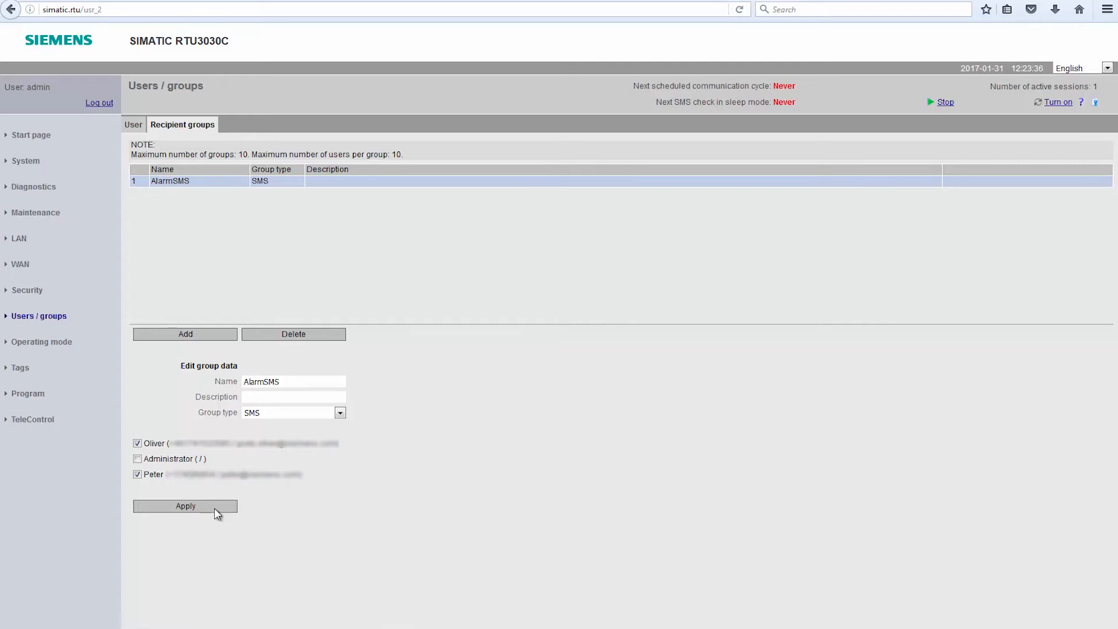
left_click(20, 264)
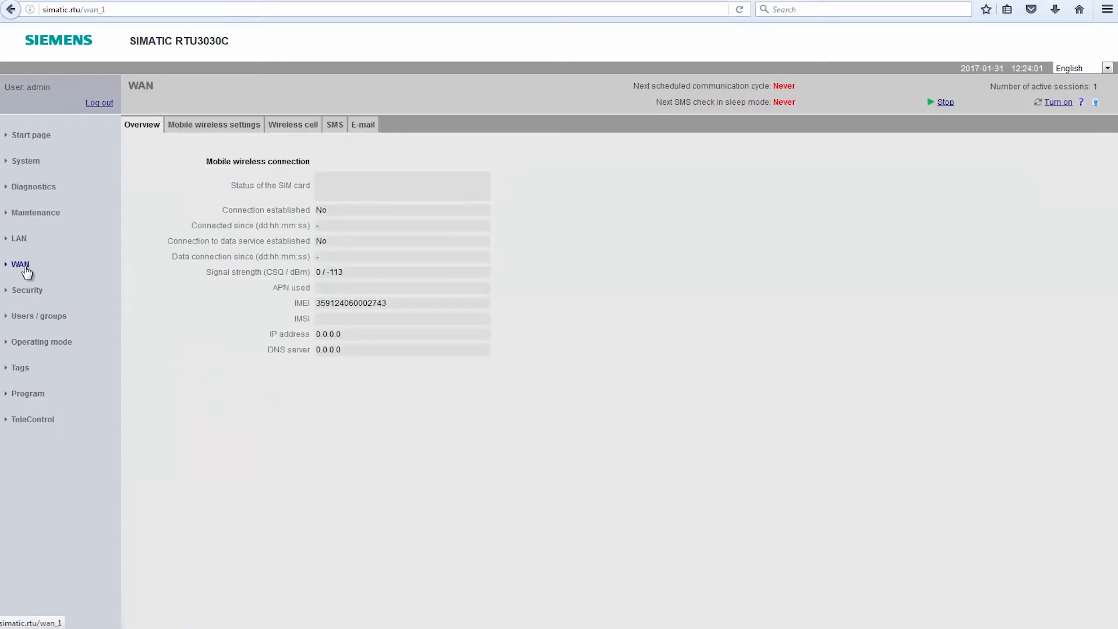
- Enable mobile wireless and data service on APN web.vodafone.de with user credentials, then show Operating mode
left_click(213, 125)
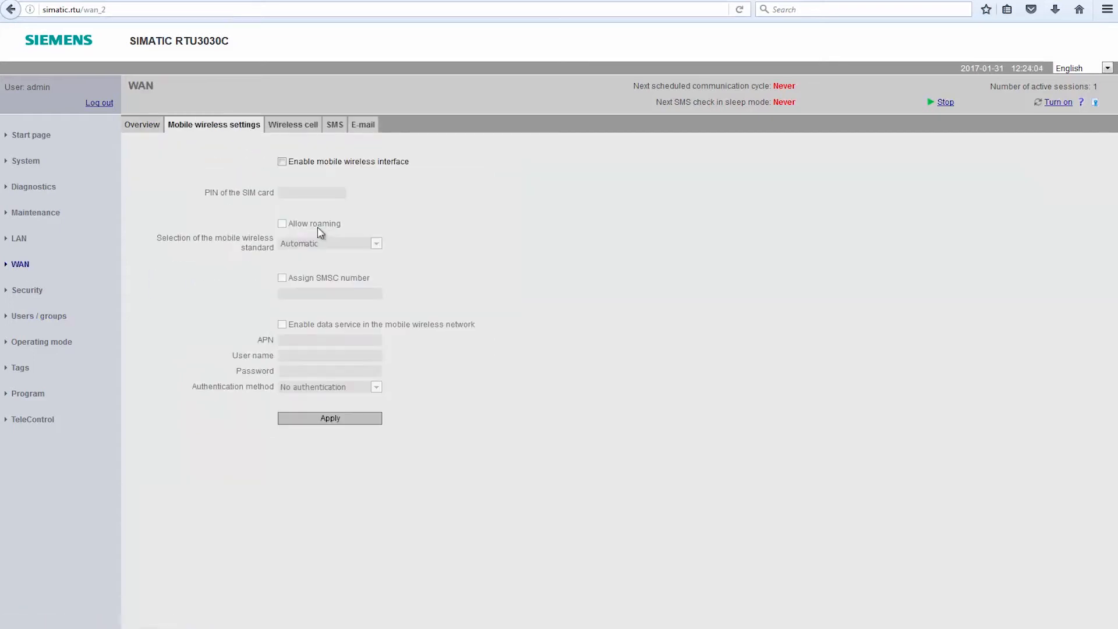
left_click(282, 161)
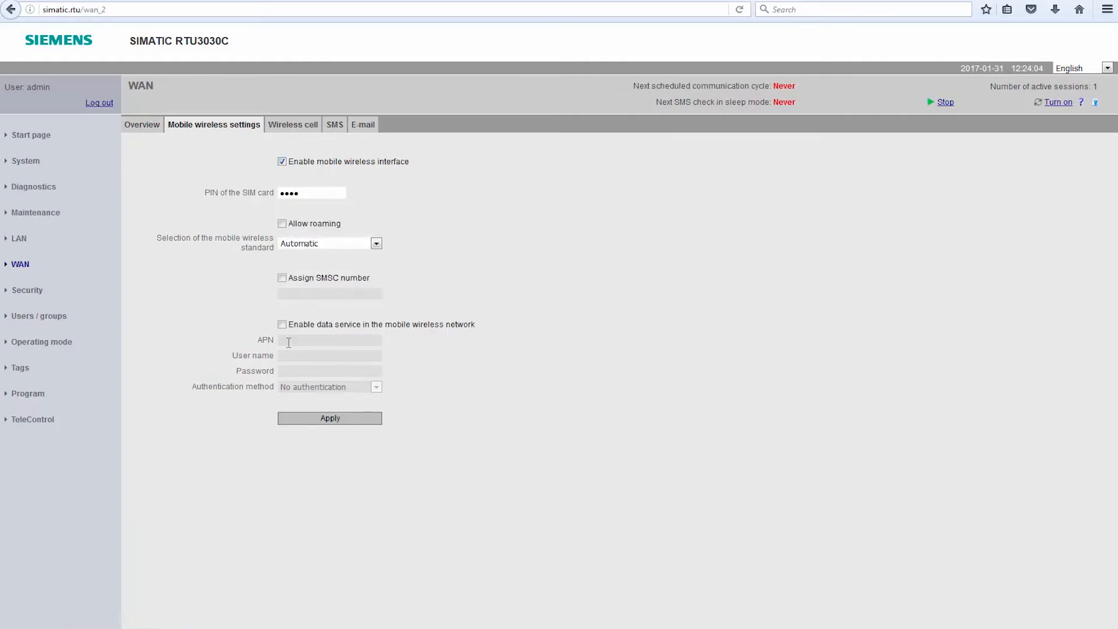
type("web.voda")
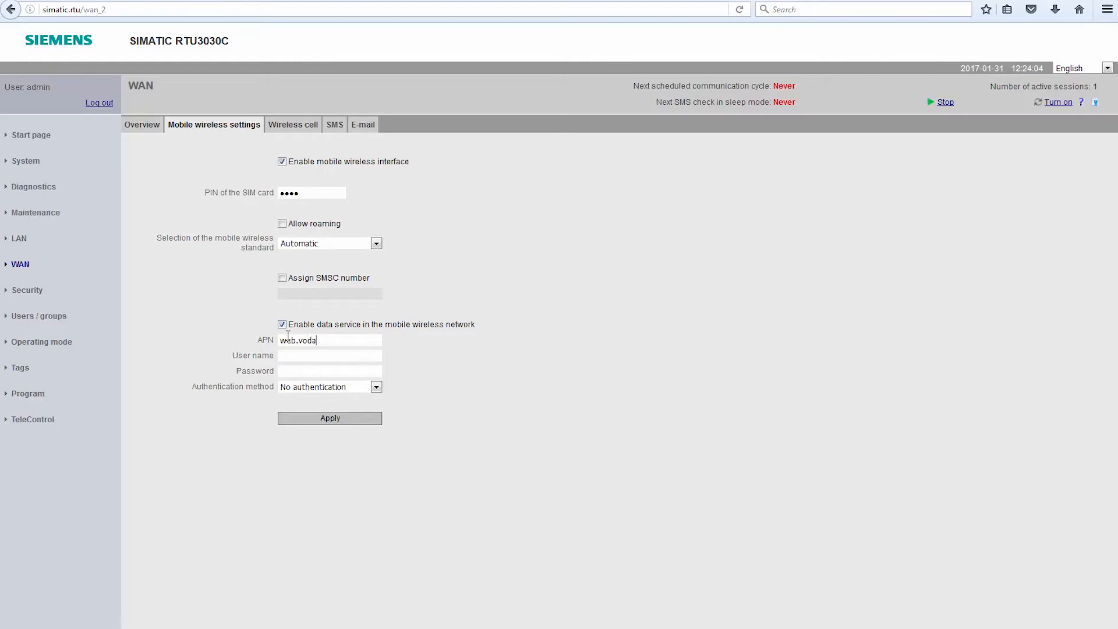
type("user")
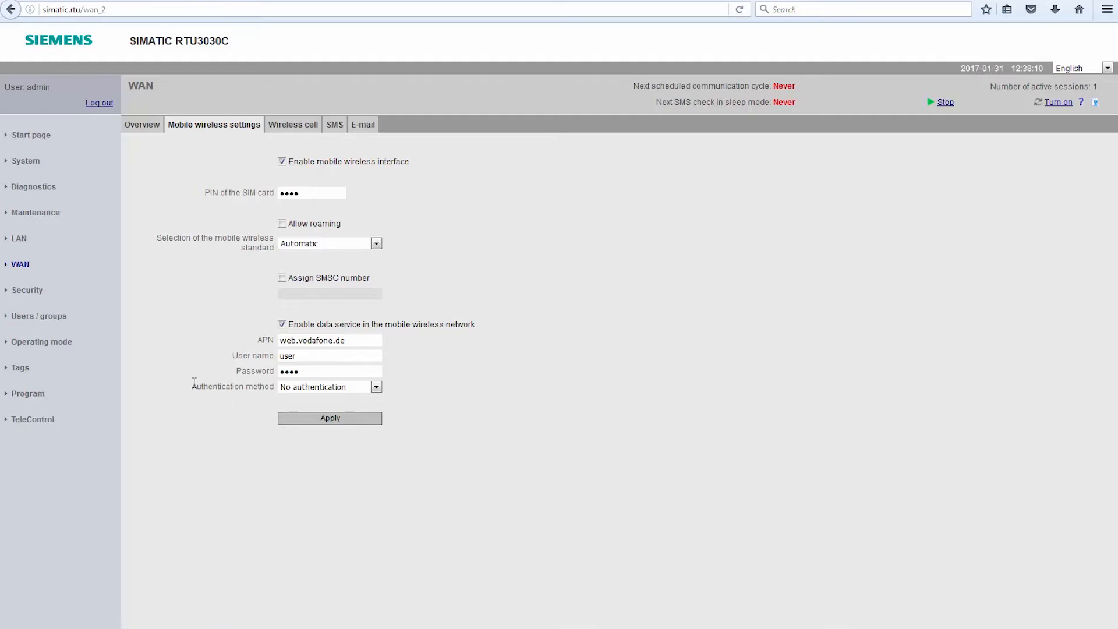
left_click(42, 341)
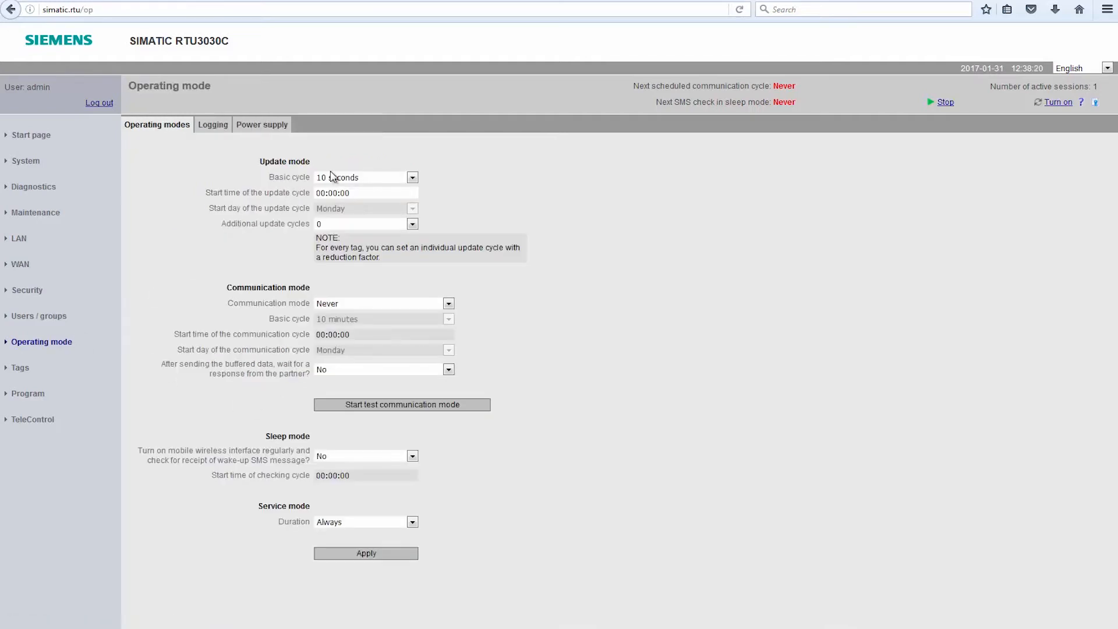
- Set the basic cycle to 1 minute and the communication mode to Cyclic
left_click(366, 177)
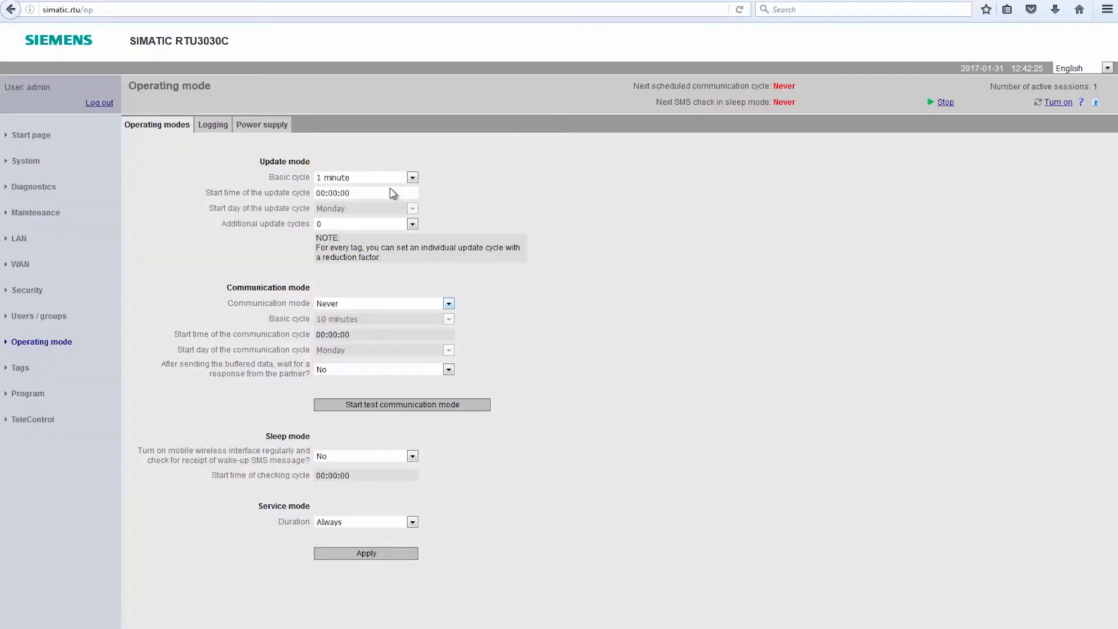
left_click(447, 303)
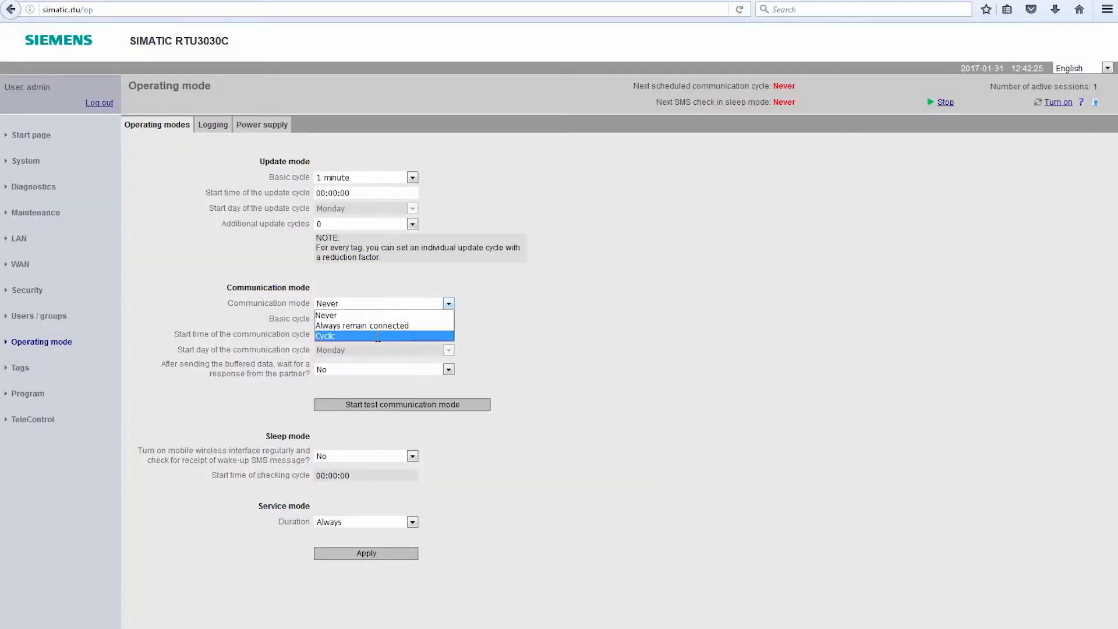
left_click(323, 335)
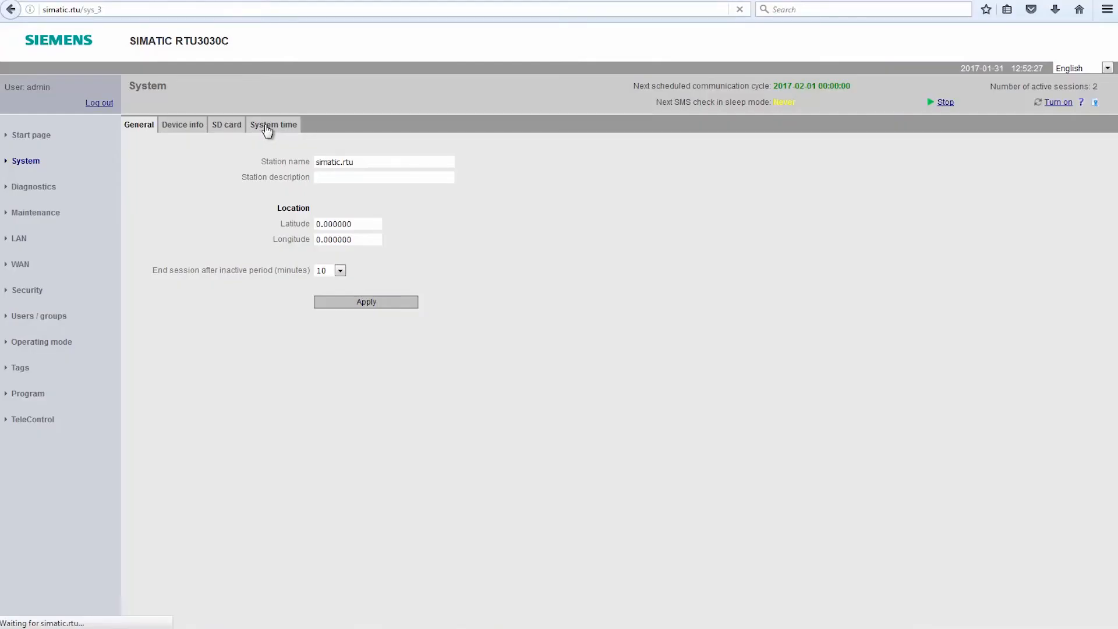
- Enable time-of-day synchronization with NTP server 0.pool.ntp.org, then show the Tags overview
left_click(273, 125)
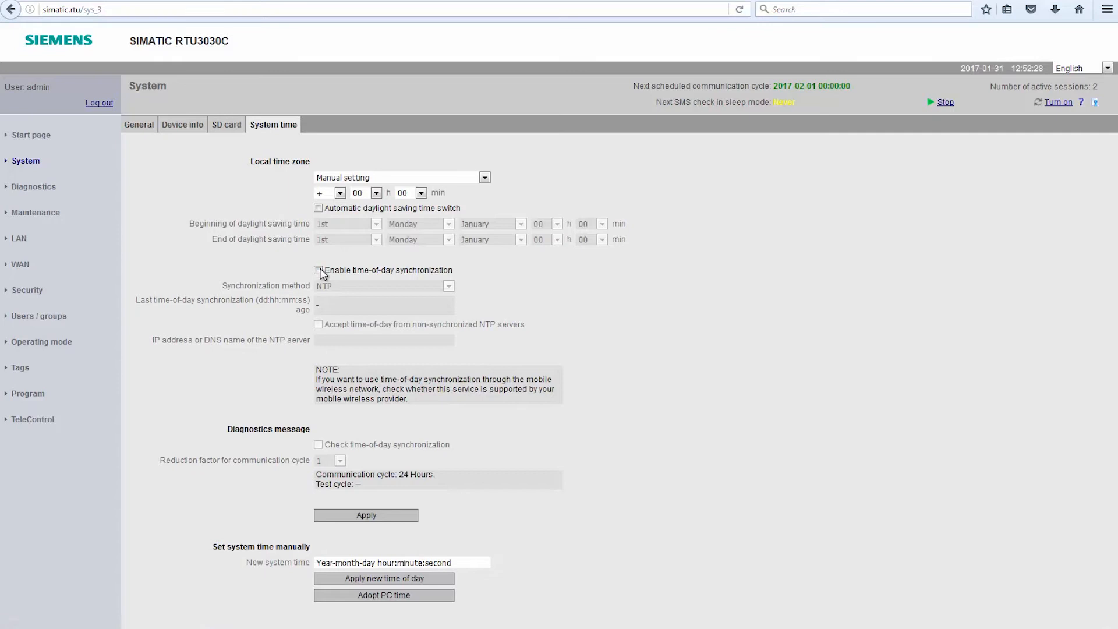
left_click(318, 269)
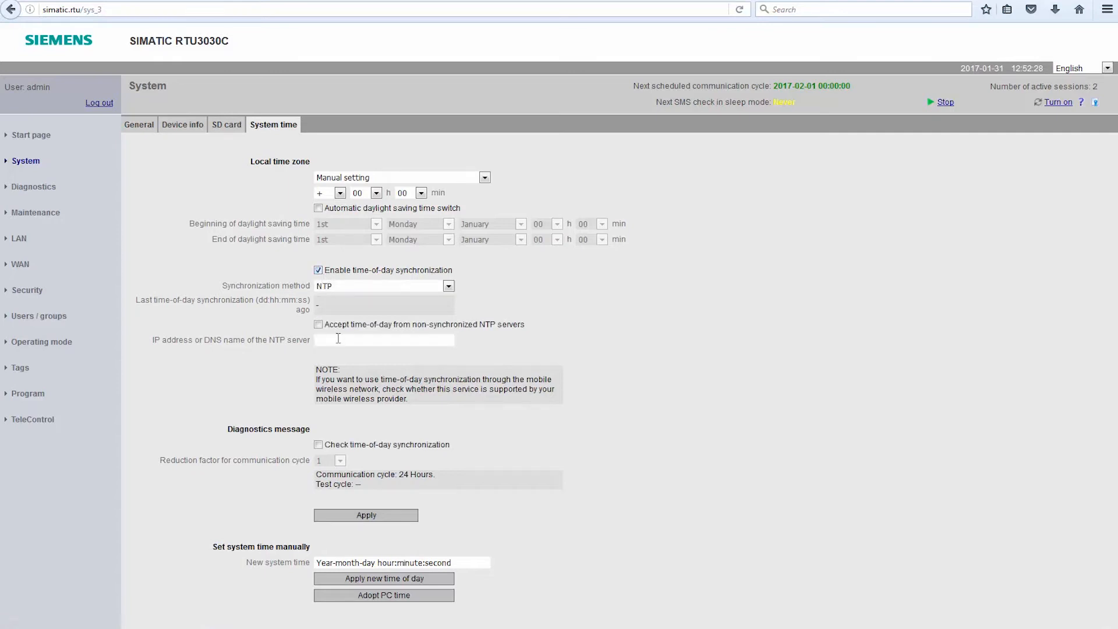
type("0.pool.ntp.org")
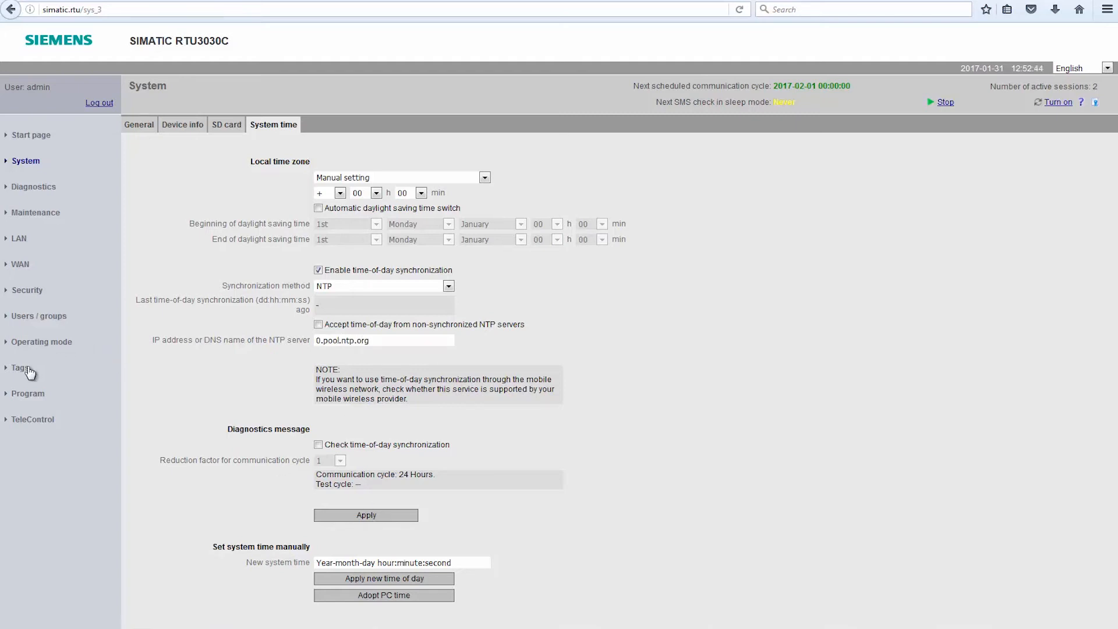
left_click(20, 368)
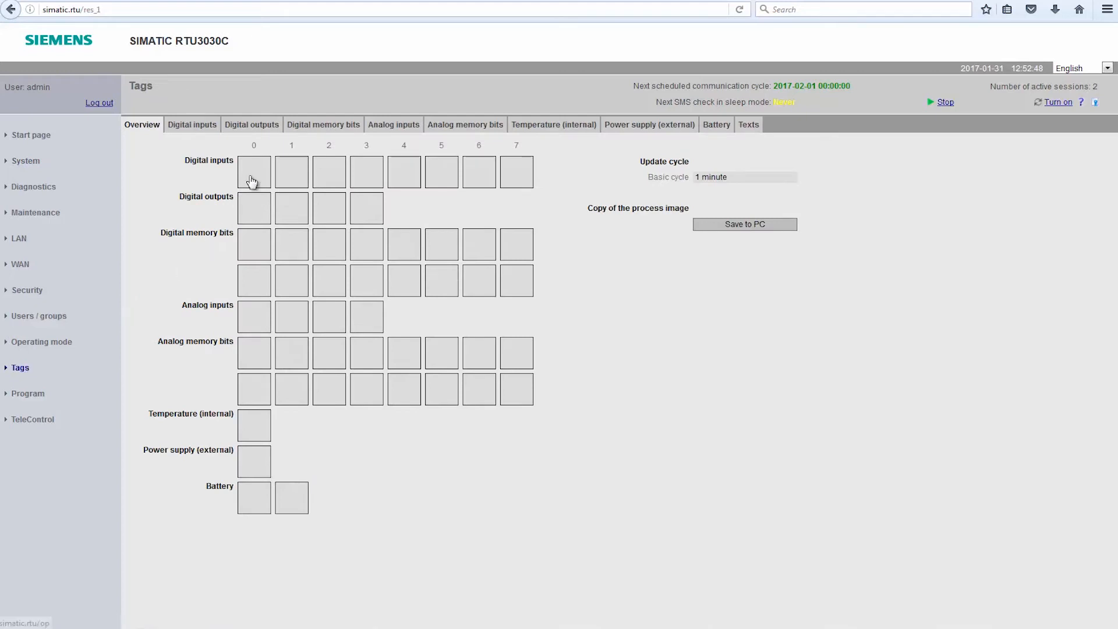
- Activate digital input 0 as Flow with type Usage meter
left_click(254, 172)
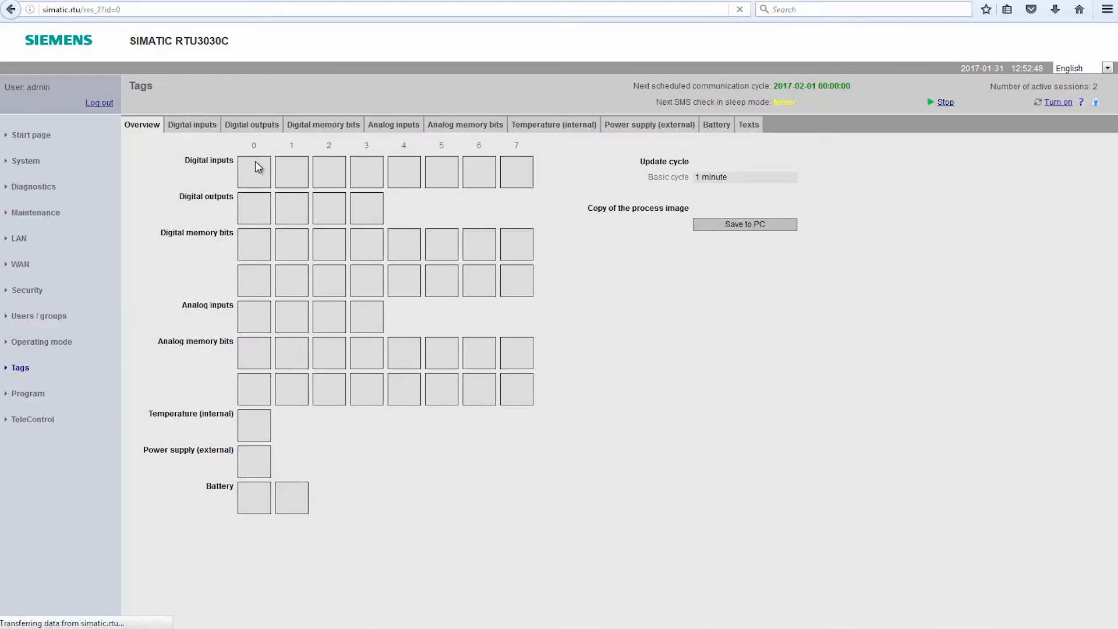
left_click(191, 125)
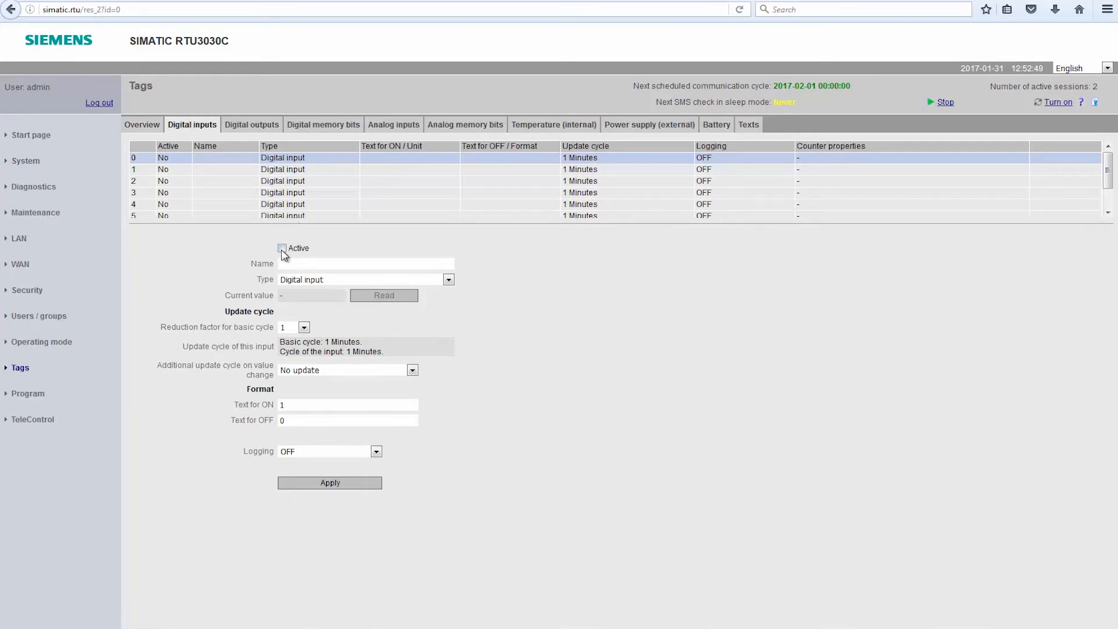
left_click(282, 247)
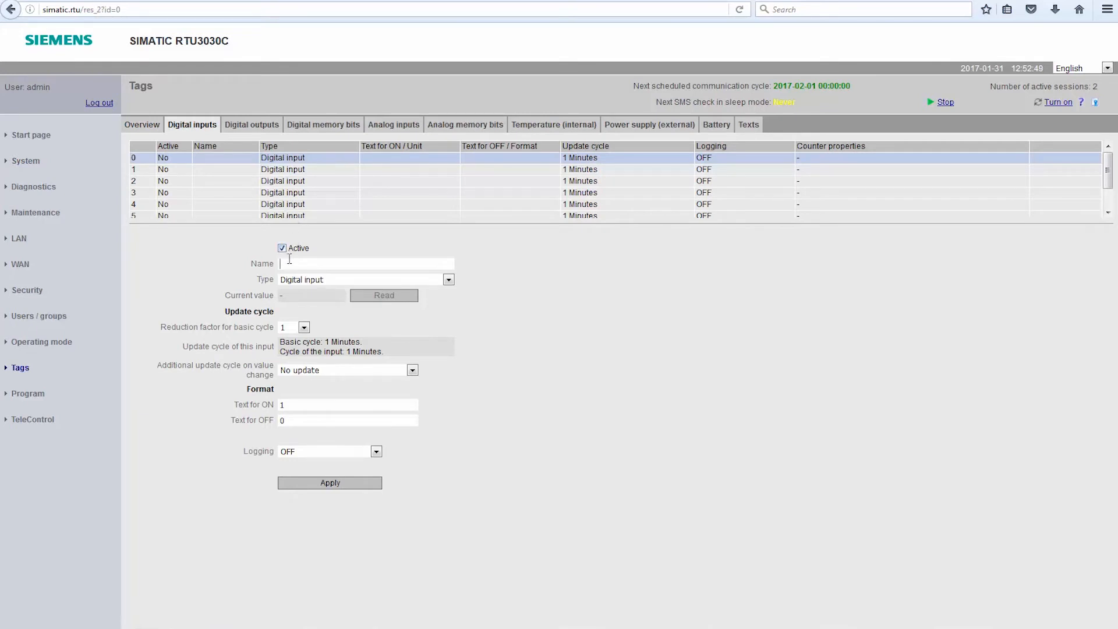
type("FI")
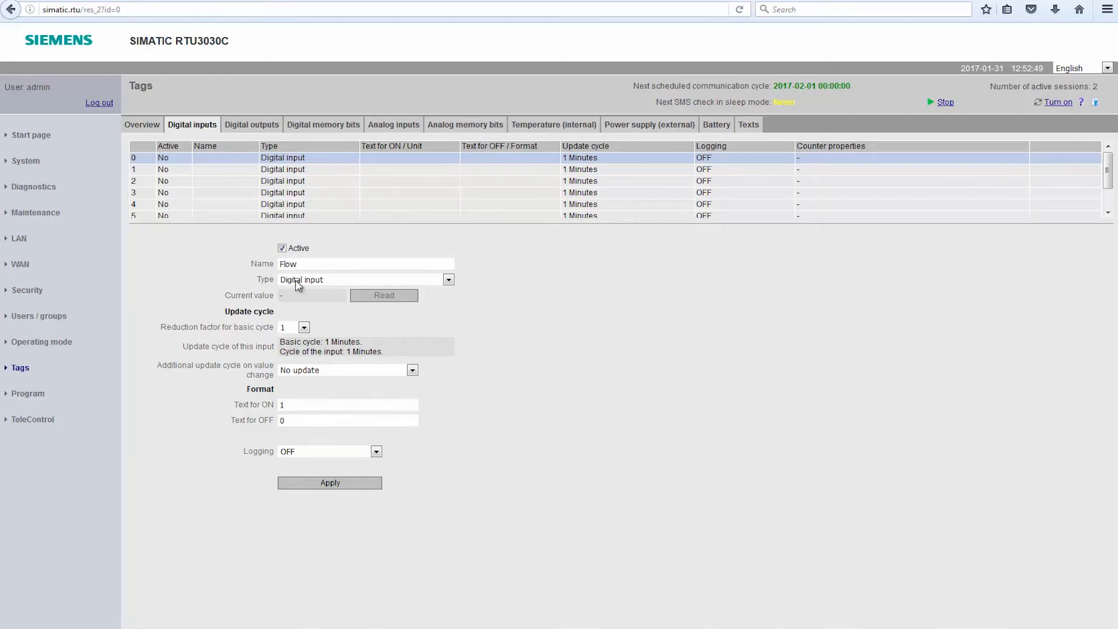
left_click(448, 278)
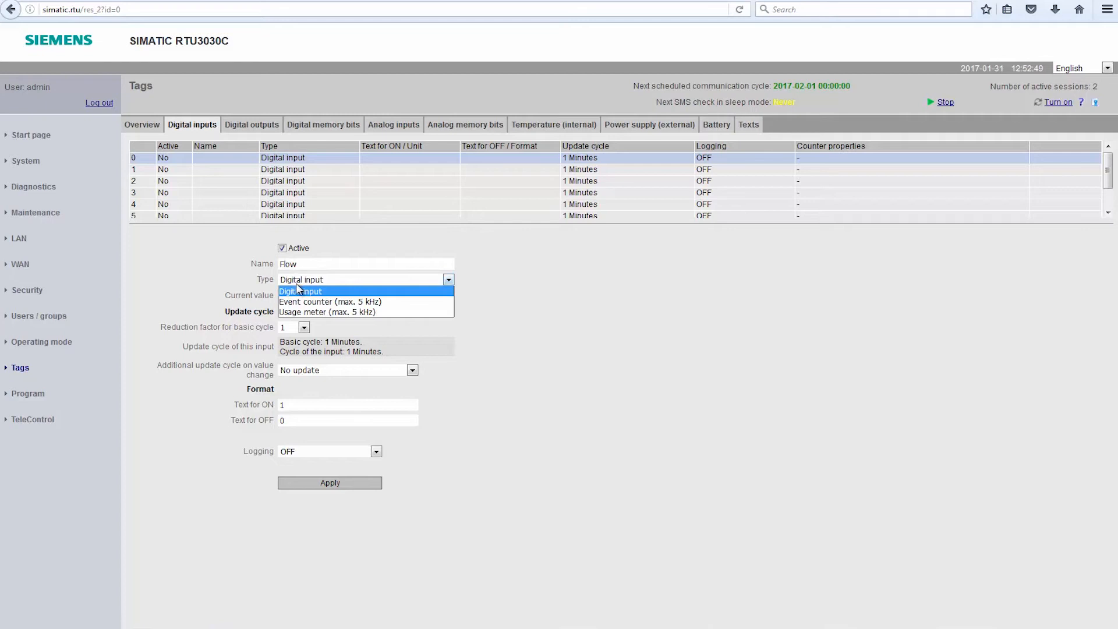
left_click(342, 312)
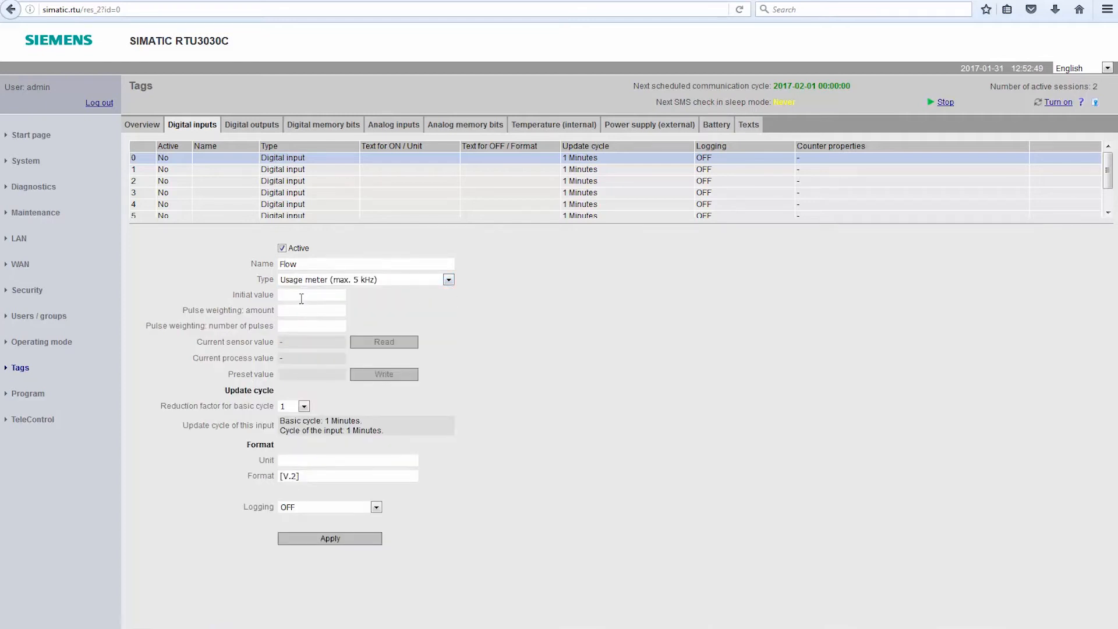
- Set the Flow pulse weighting to 5 and apply, then show the analog inputs
type("0")
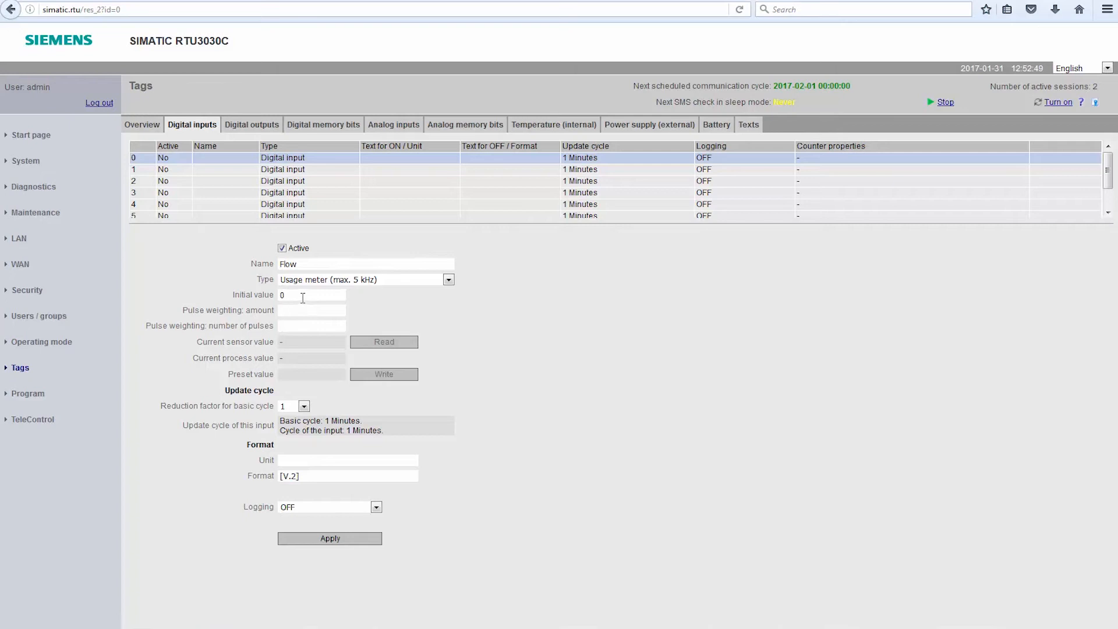
type("5")
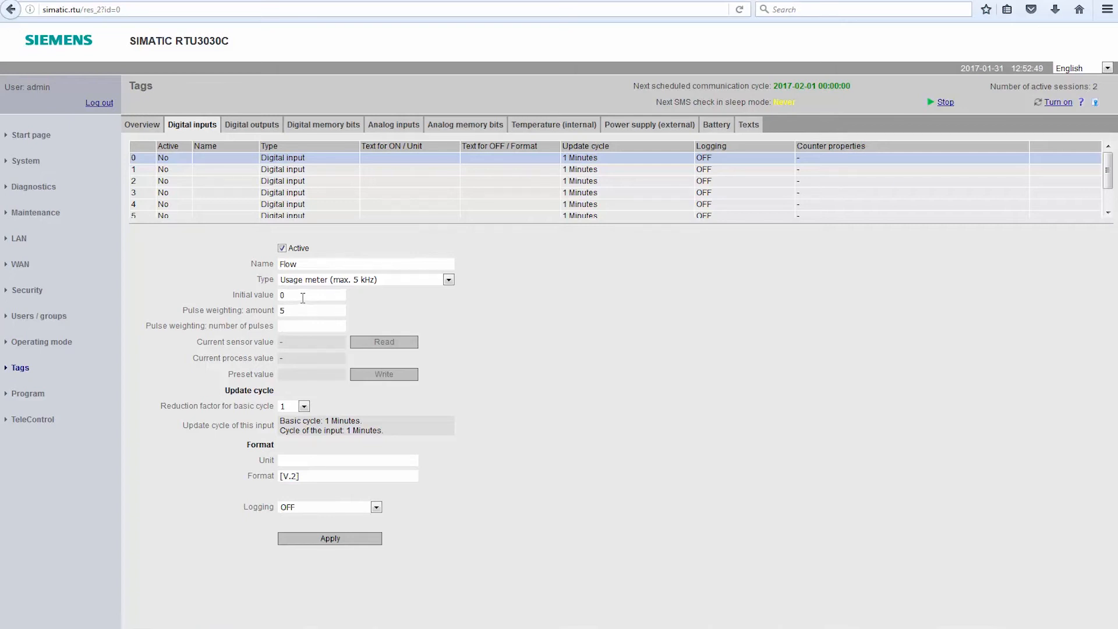
left_click(330, 538)
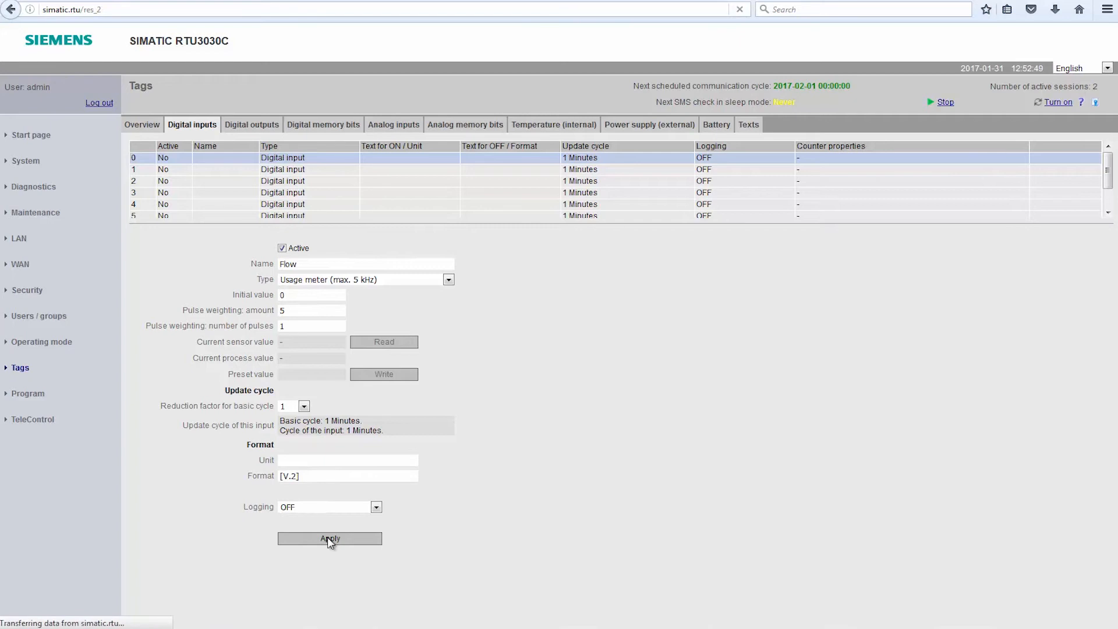
left_click(330, 538)
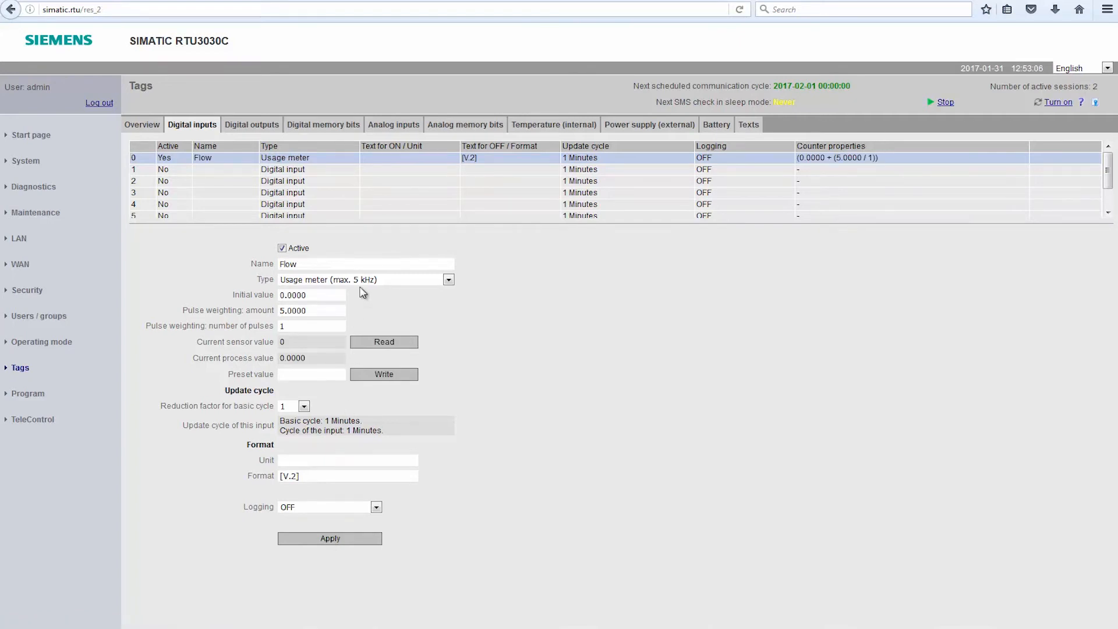
left_click(392, 124)
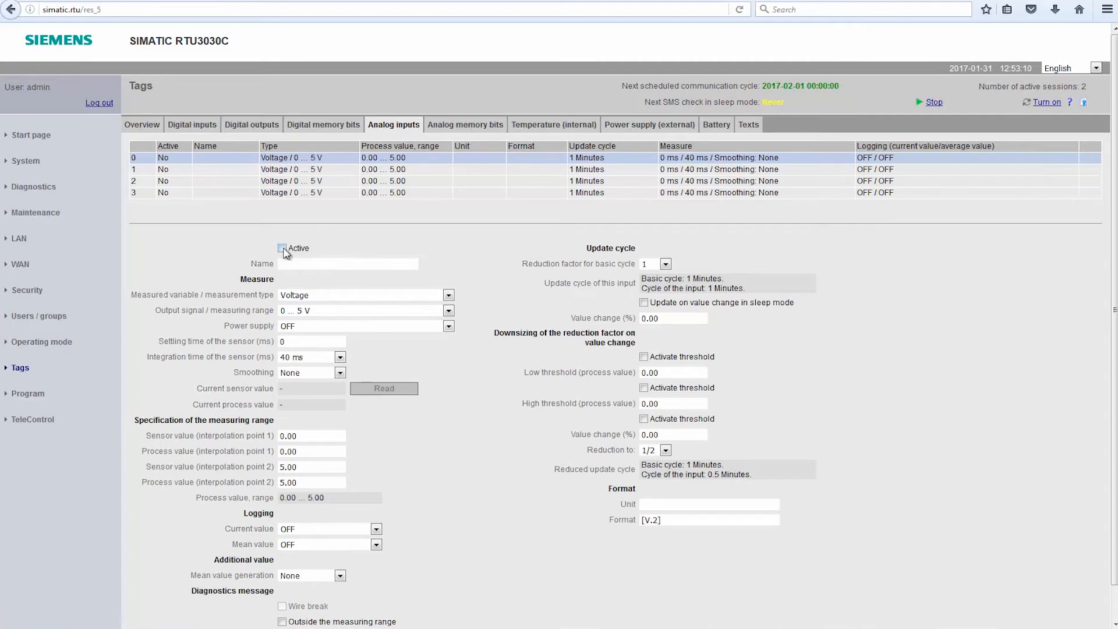
- Activate analog input 0 as Pressure measuring Current (2-wire connector)
left_click(282, 247)
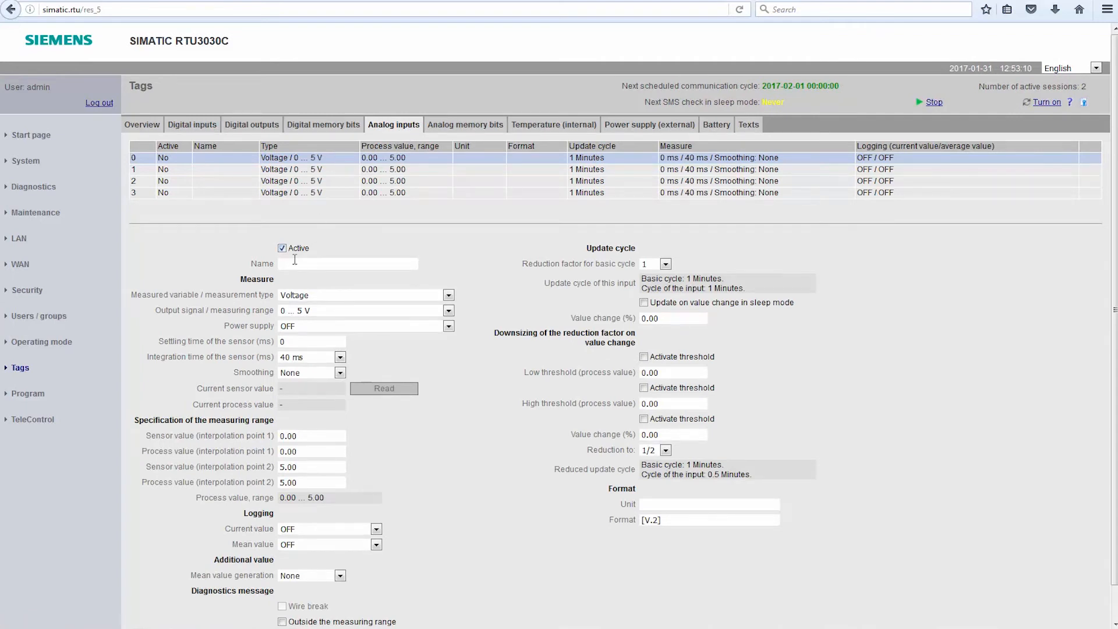
type("Pressure")
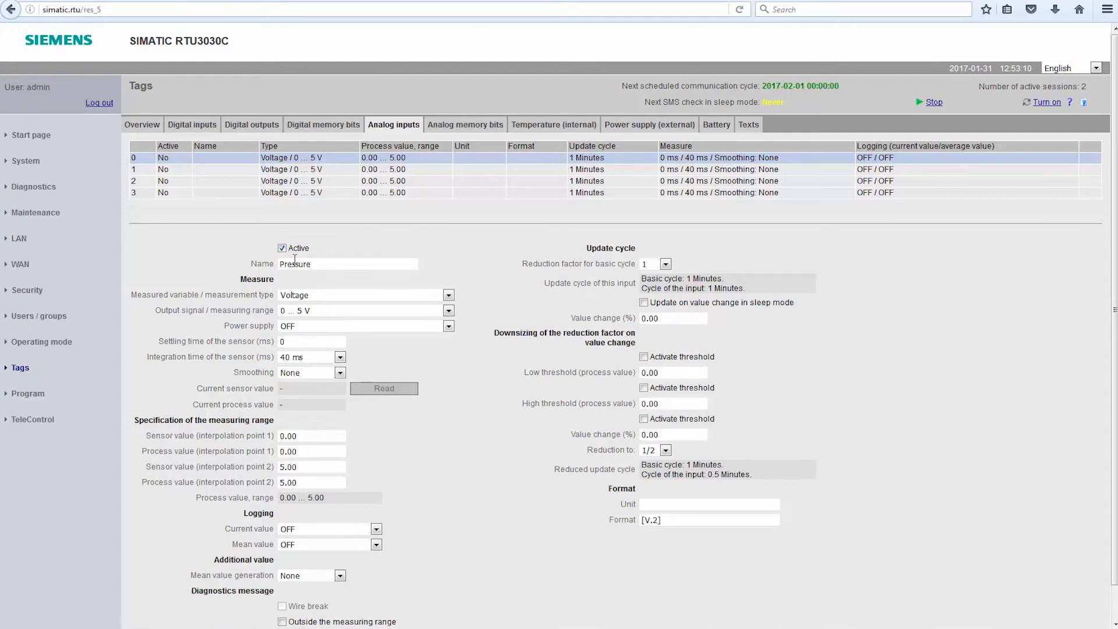
left_click(448, 295)
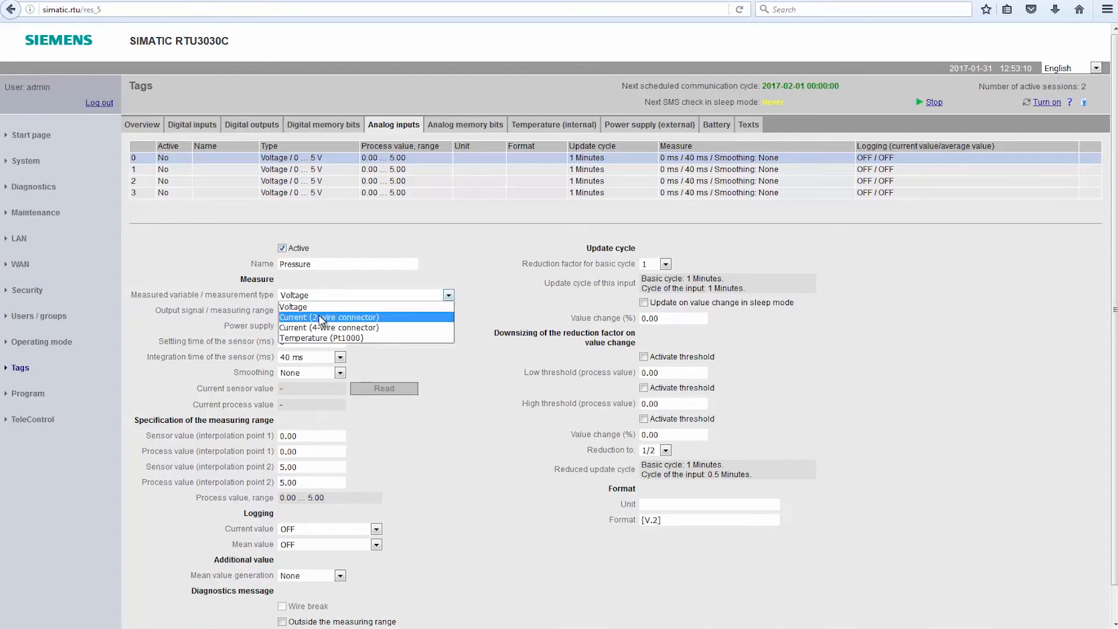
left_click(328, 317)
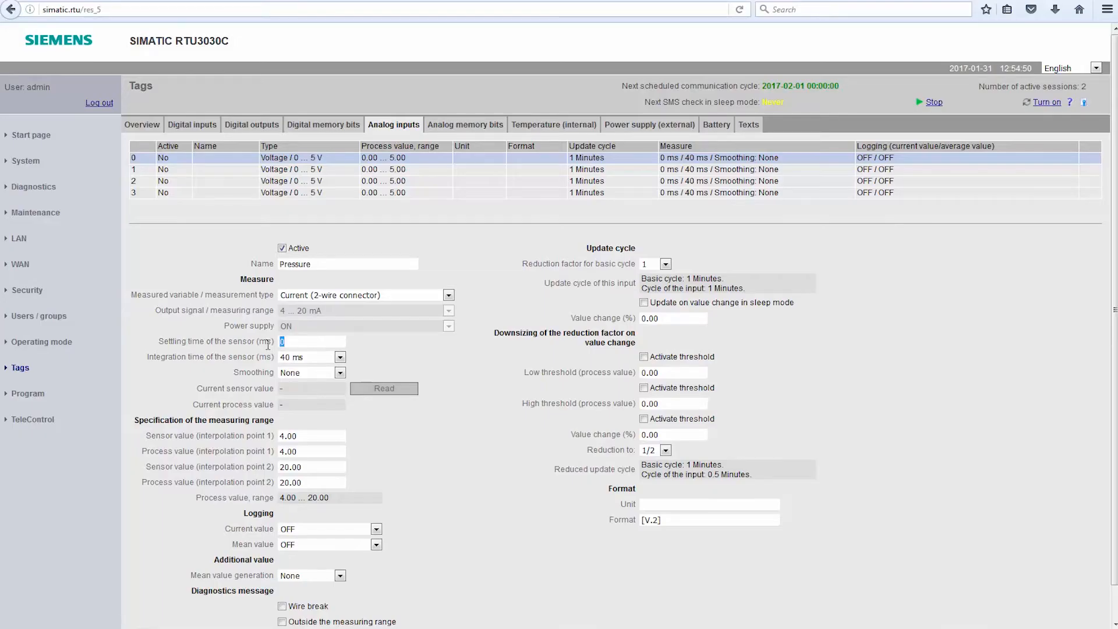
- Set settling time 10000 ms and process value range 1000–4000 for Pressure, then show digital memory bits
type("1")
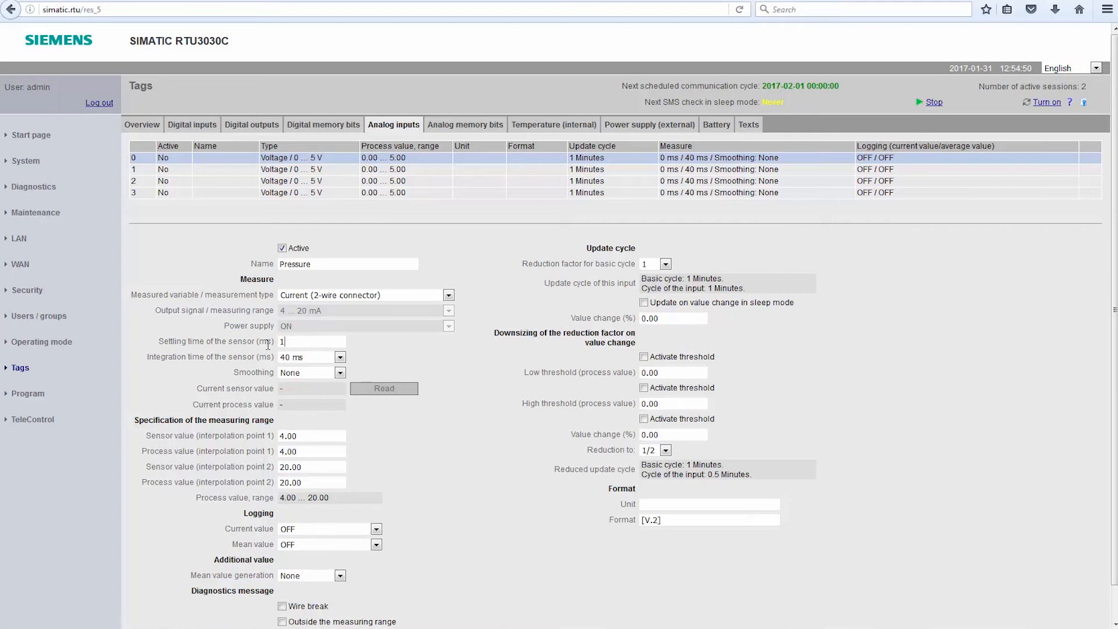
type("0000")
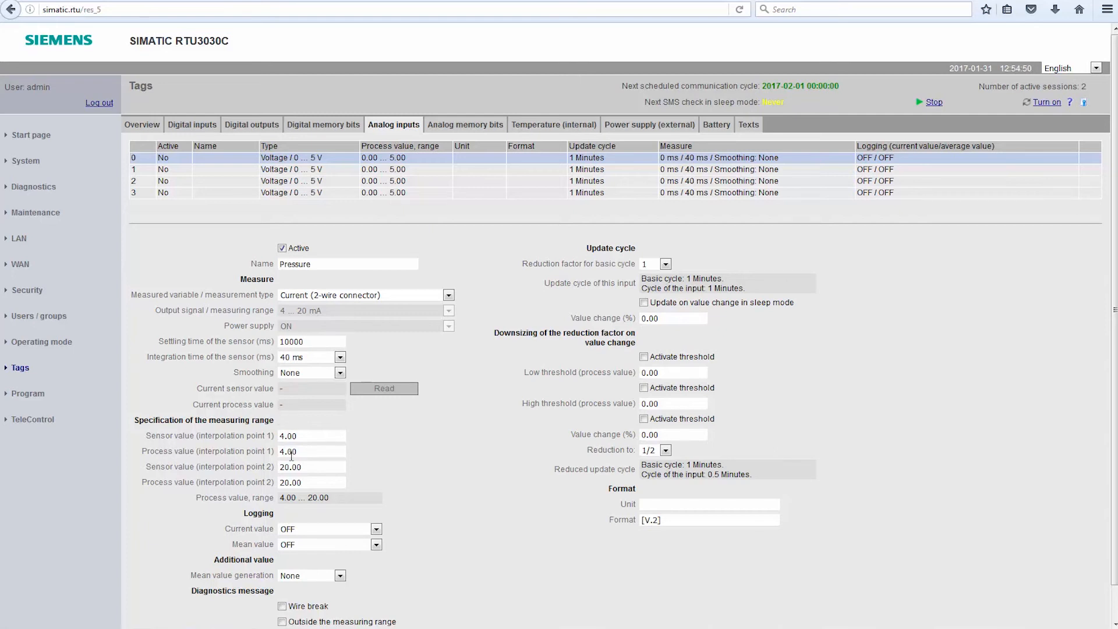
type("1000")
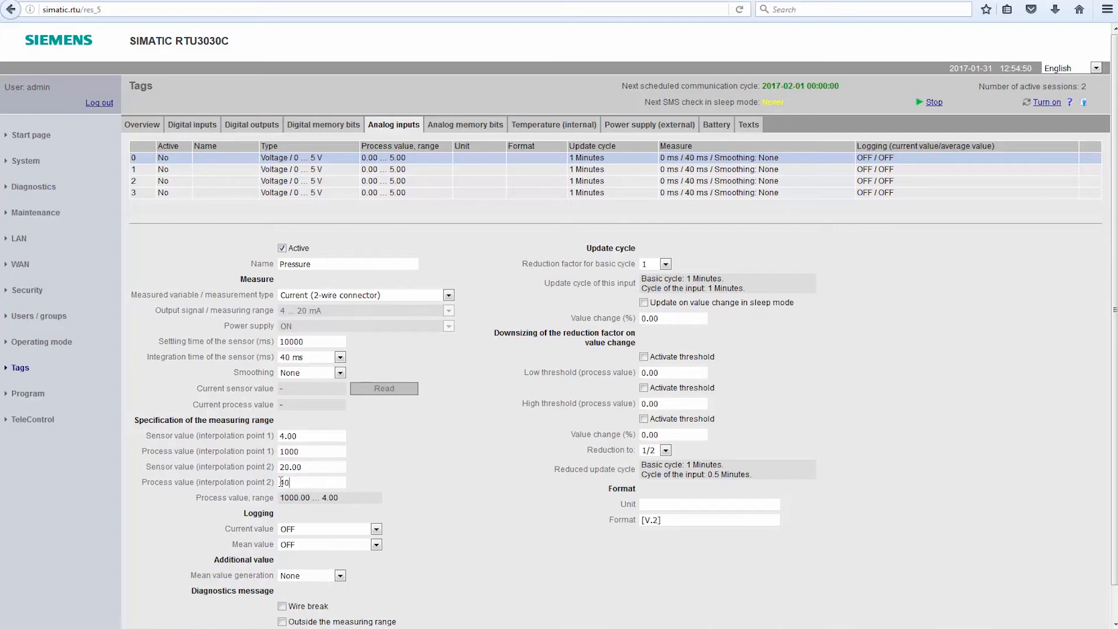
type("4000.00")
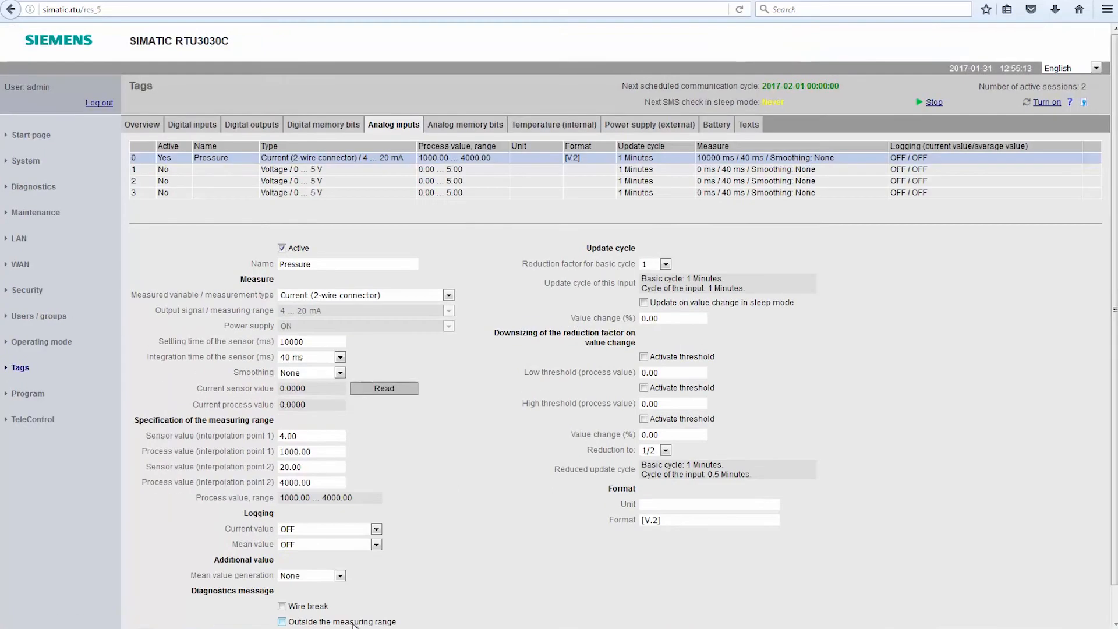
left_click(323, 125)
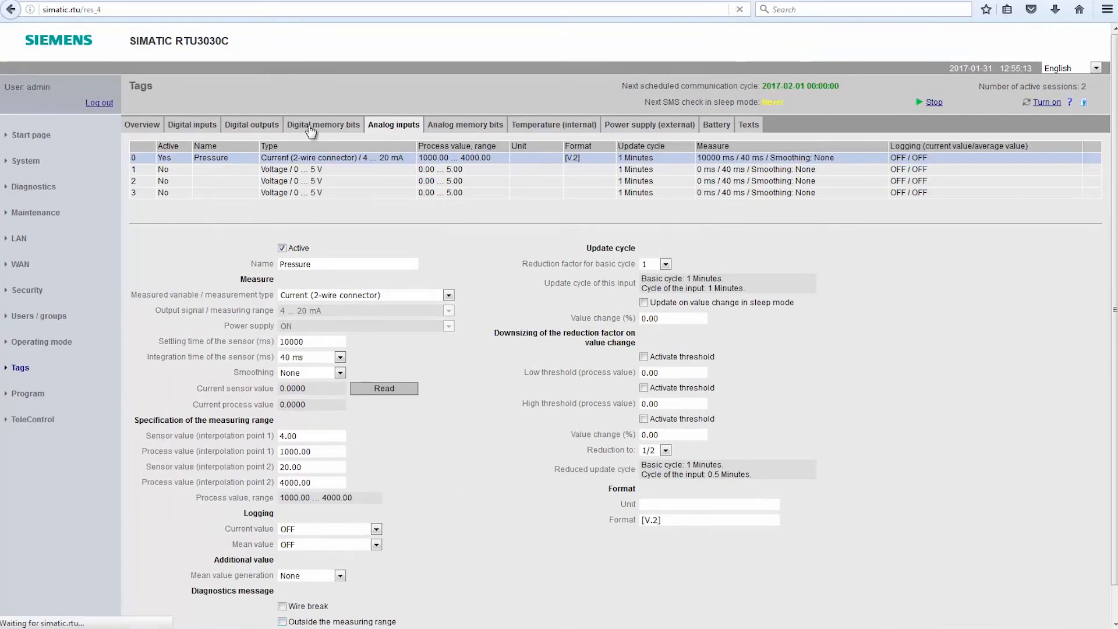
- Activate memory bit 0 named PressureAlarm and apply, then show the Texts list
left_click(322, 125)
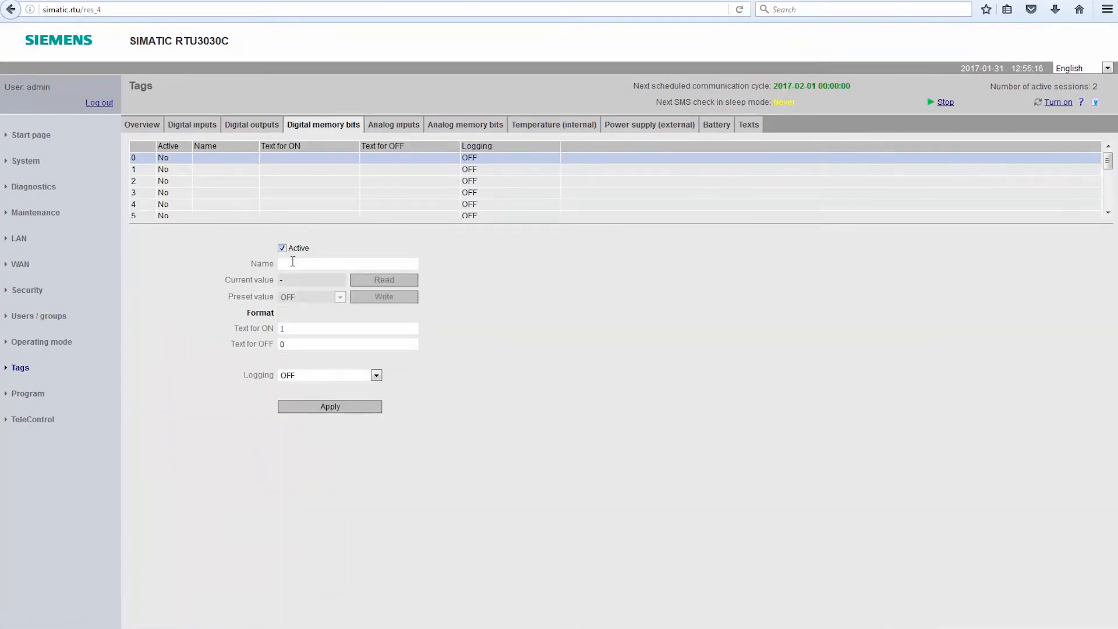
type("PressureAlarm")
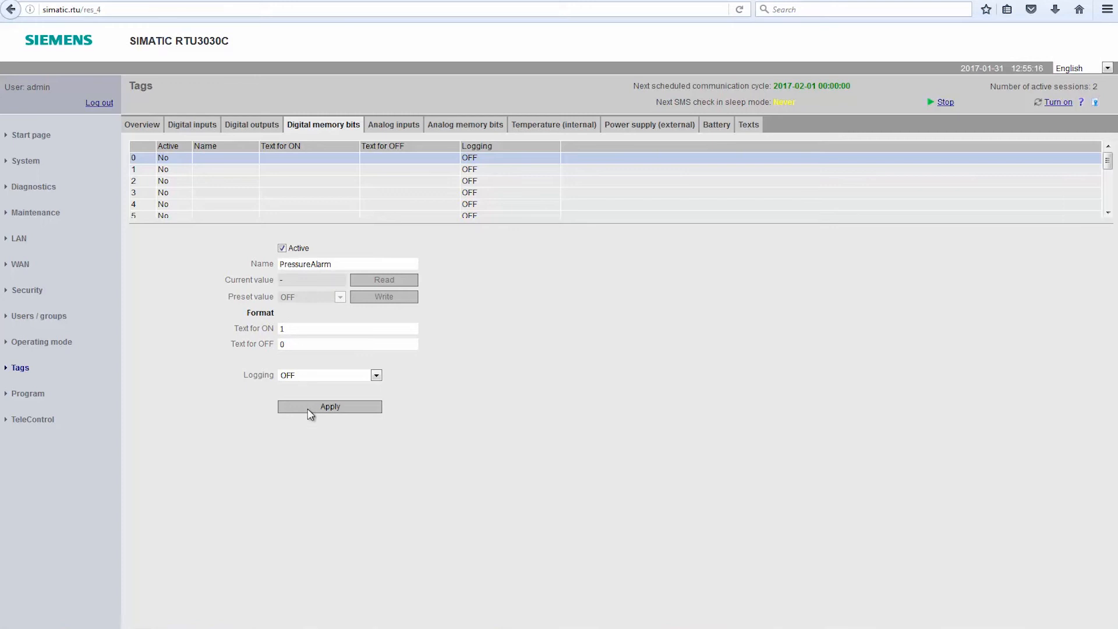
left_click(330, 407)
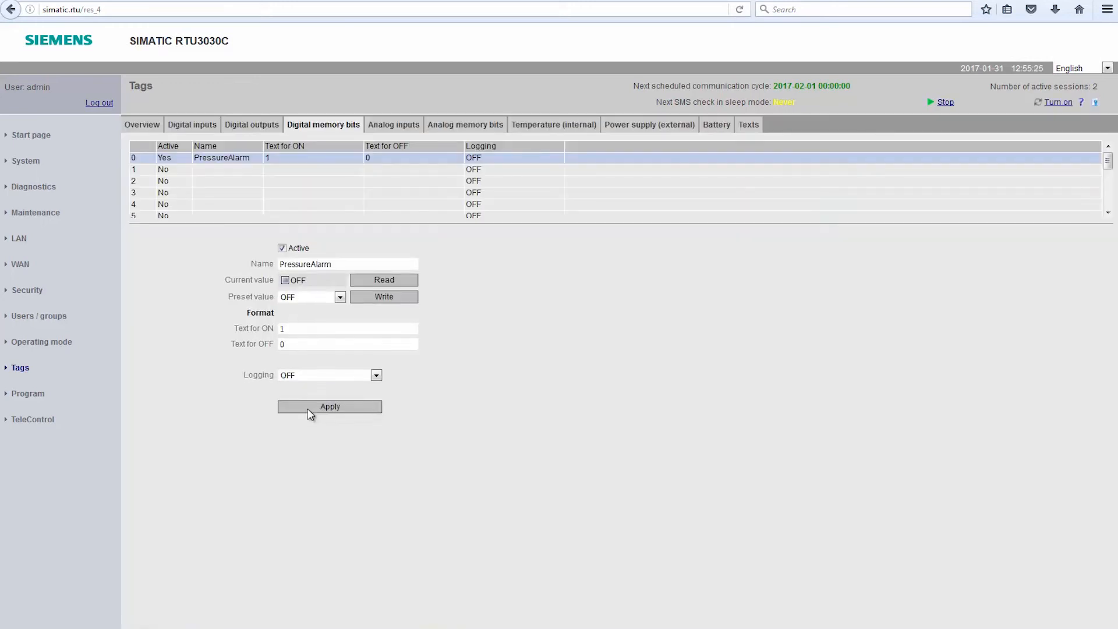
left_click(748, 125)
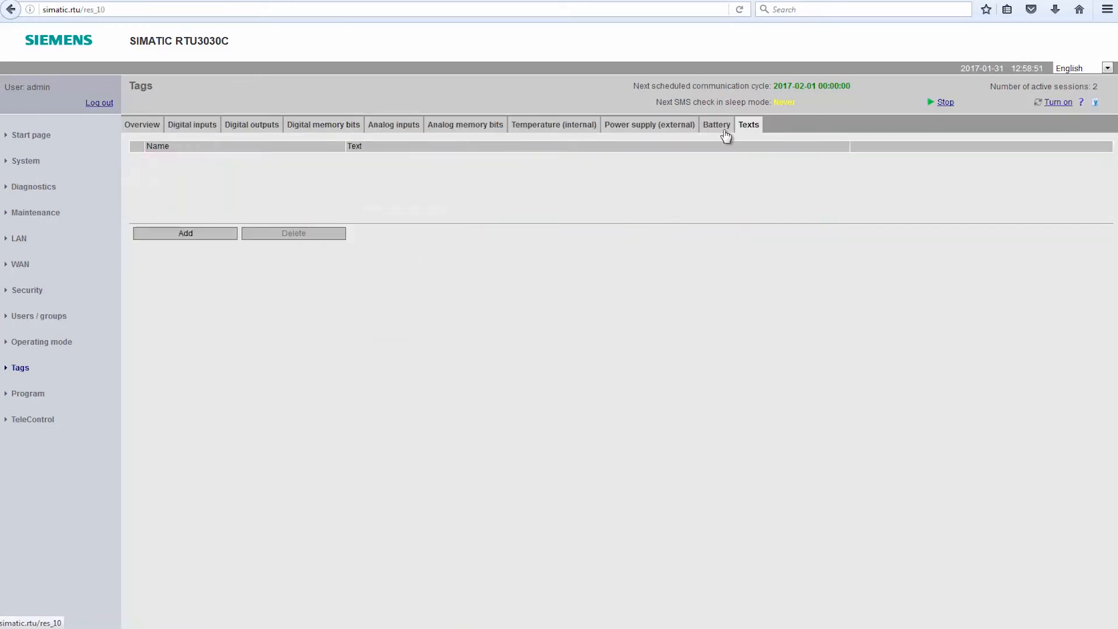
- Add text PressureAlarmSMS reading 'Pressure Alarm from RTU3030C !' with the [Pressure] value placeholder
left_click(185, 233)
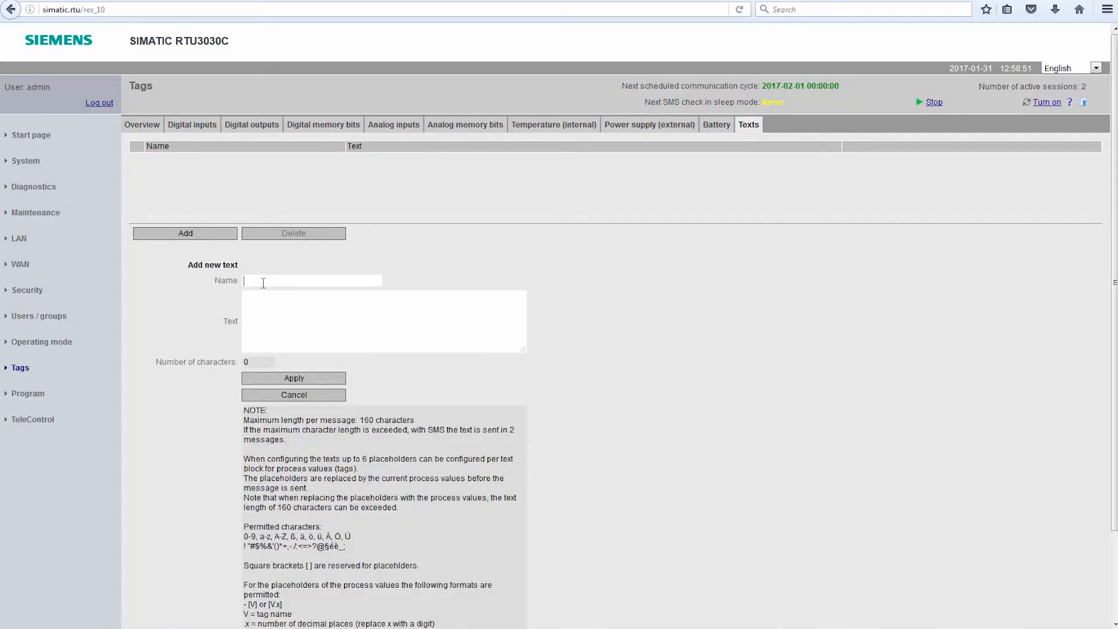
type("PressureAlarmSMS")
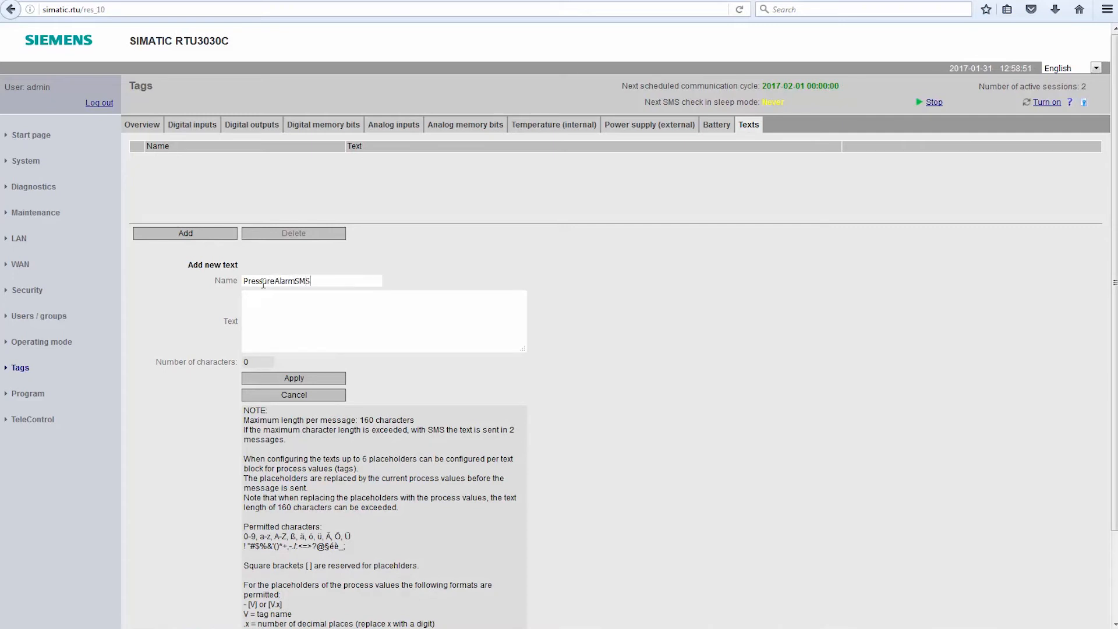
type("Pressure Alarm from RTU3030C !")
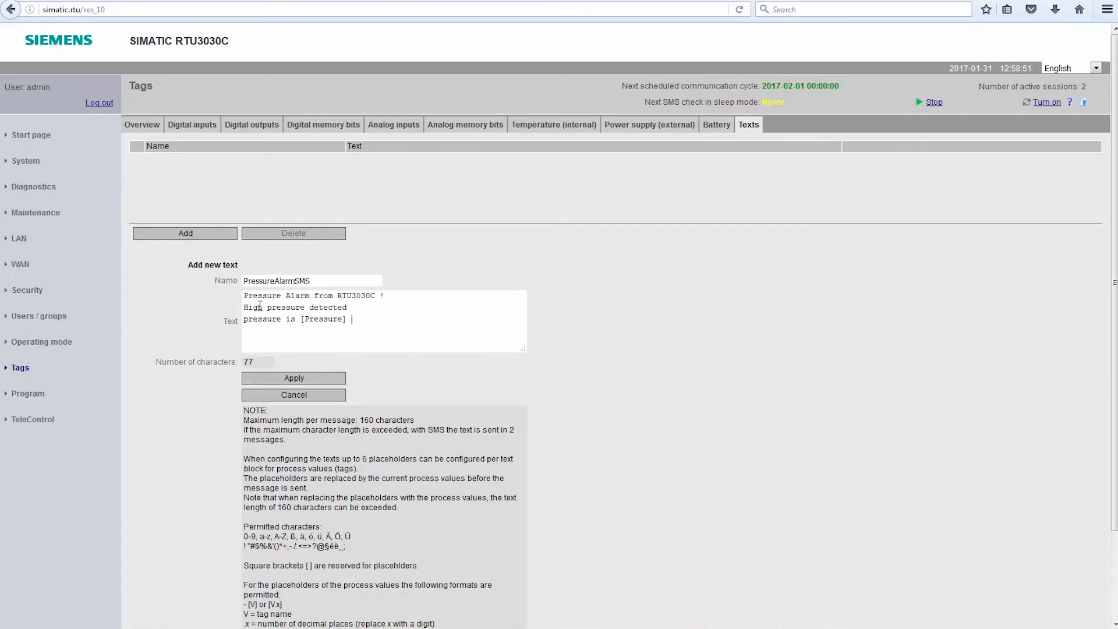
left_click(294, 377)
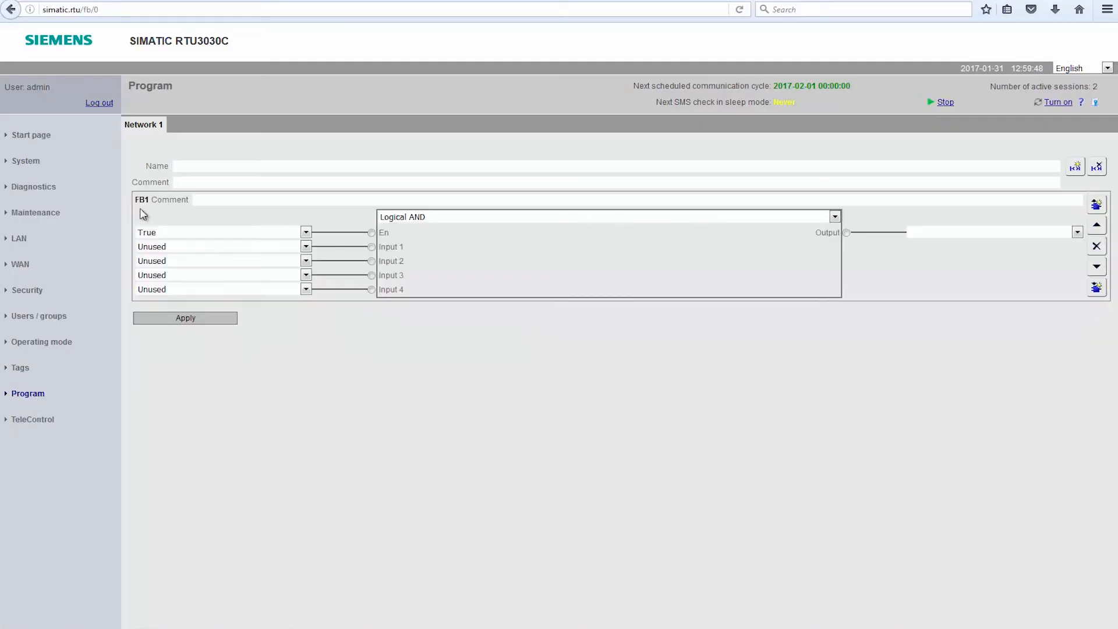
- Make FB1 a Threshold value switch with Threshold ON 1200 and OFF 1100
left_click(834, 217)
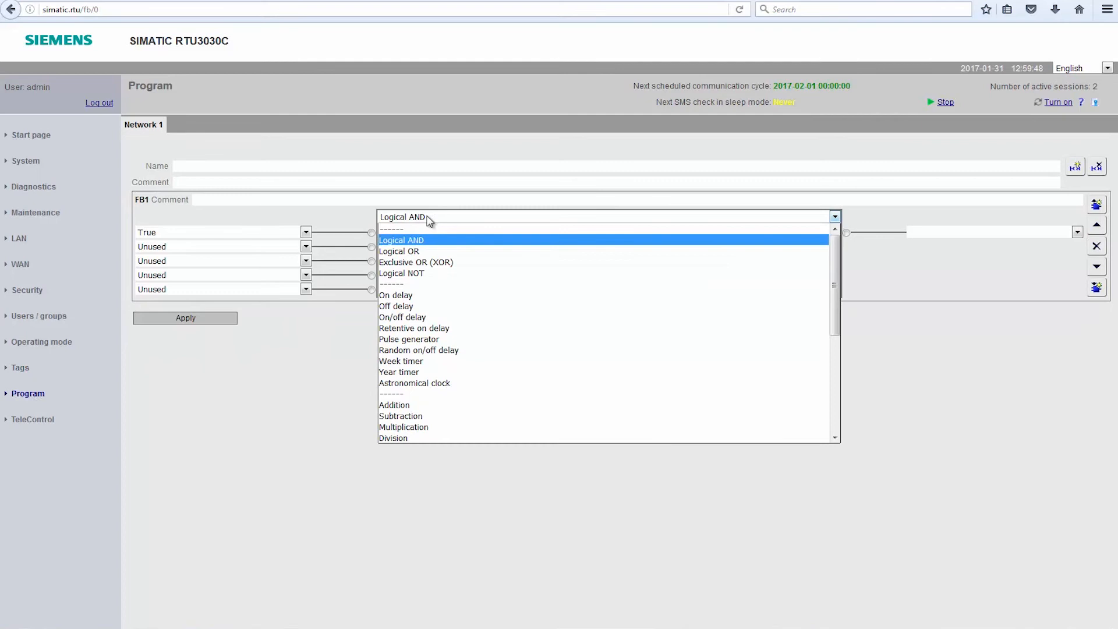
scroll("down", 3)
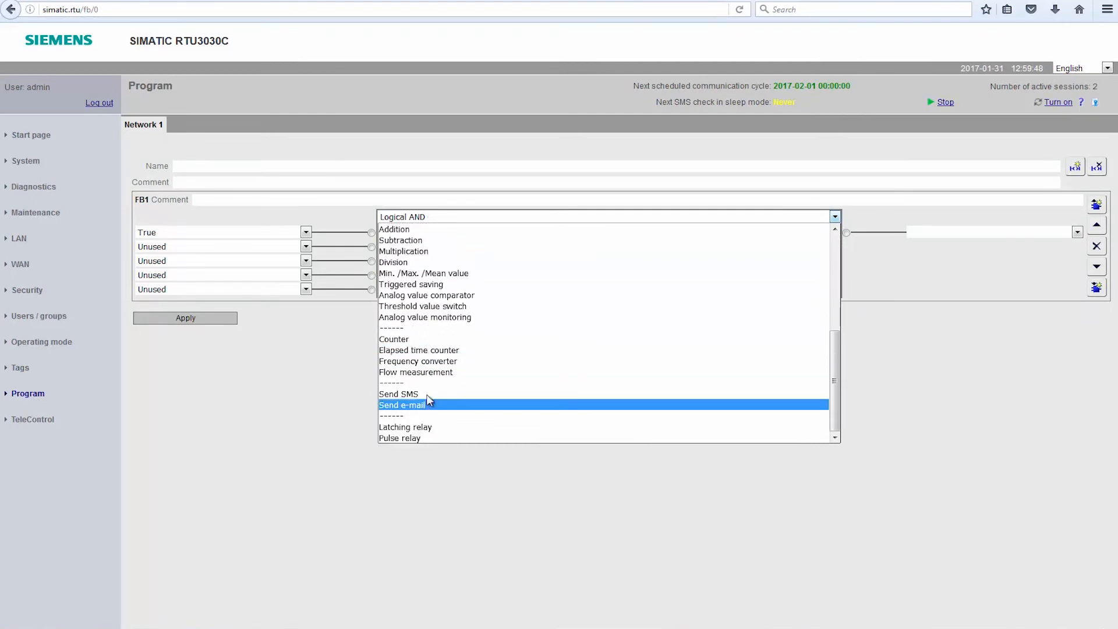
left_click(422, 306)
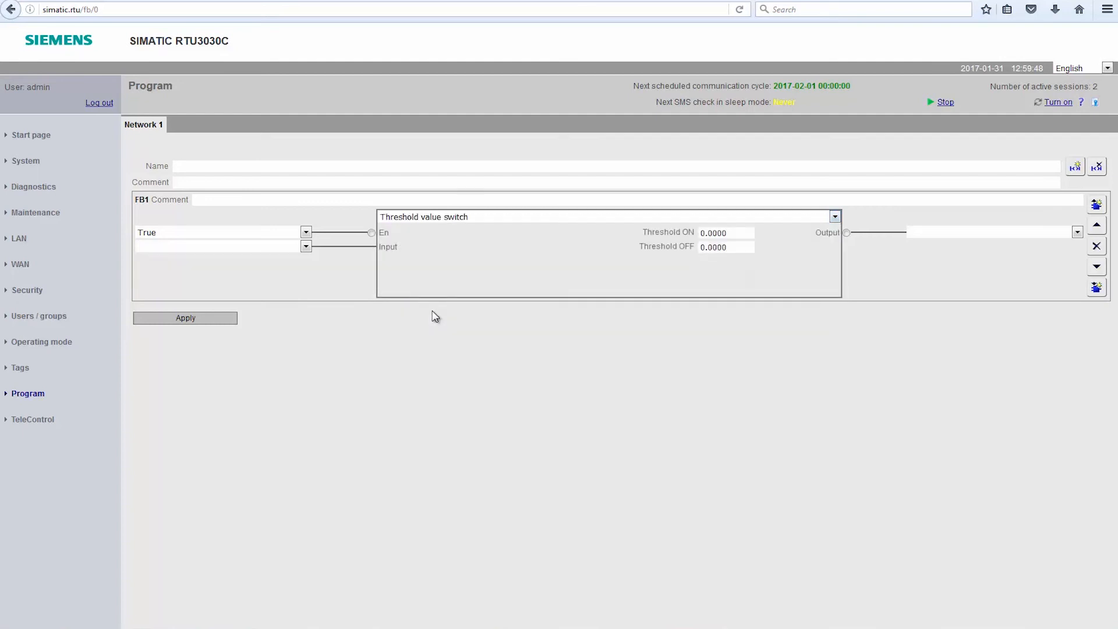
left_click(726, 233)
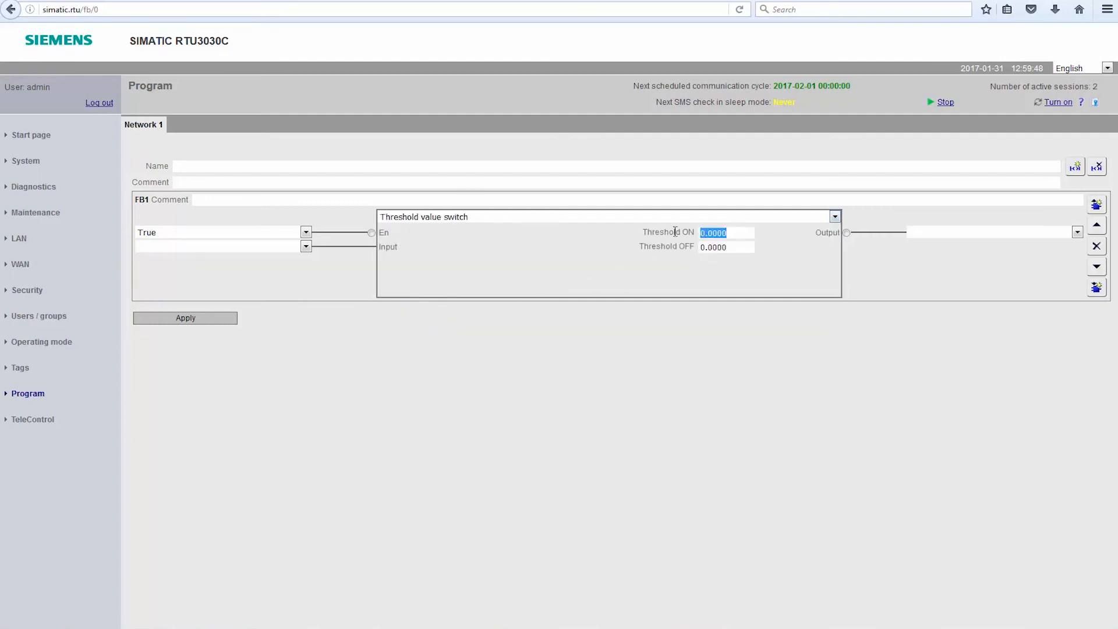
type("1200")
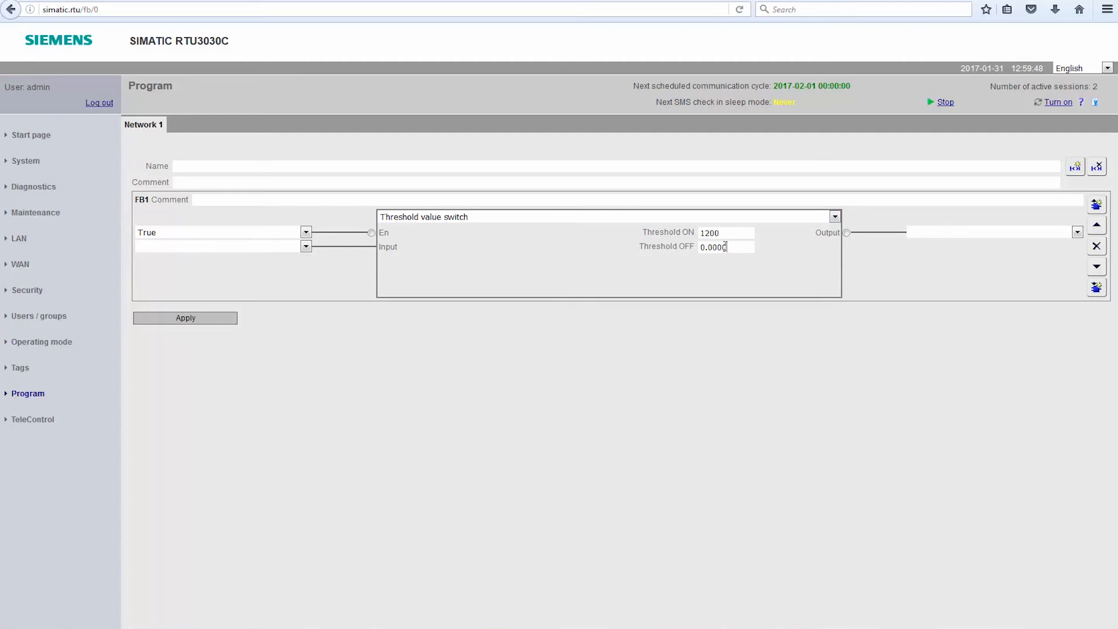
type("10")
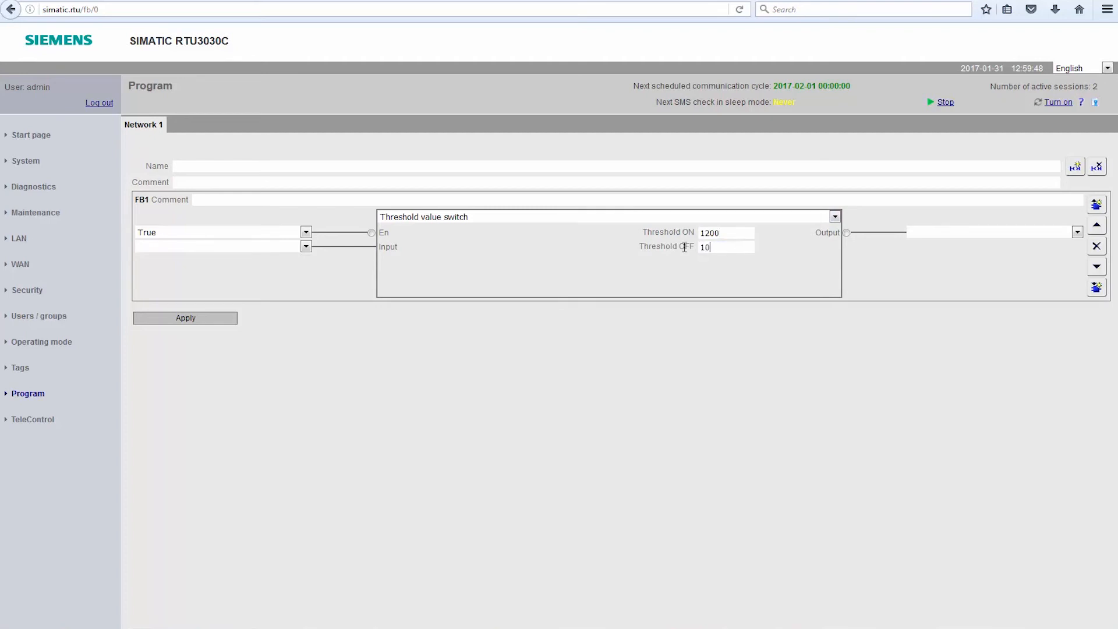
type("1100")
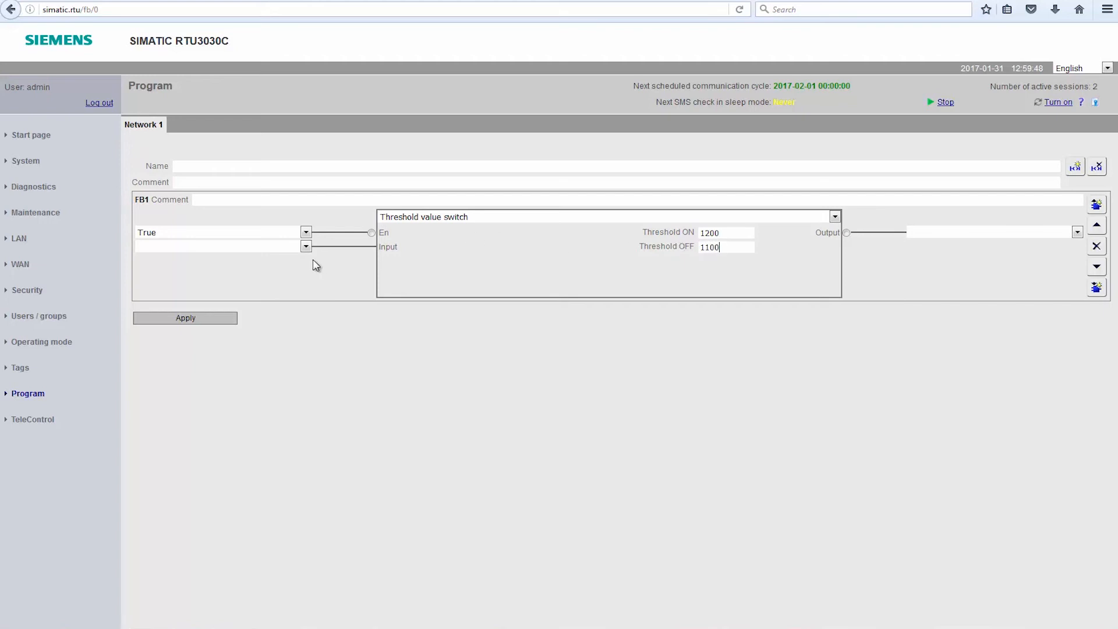
- Feed Pressure (AI0) into the threshold switch as its input tag
left_click(306, 246)
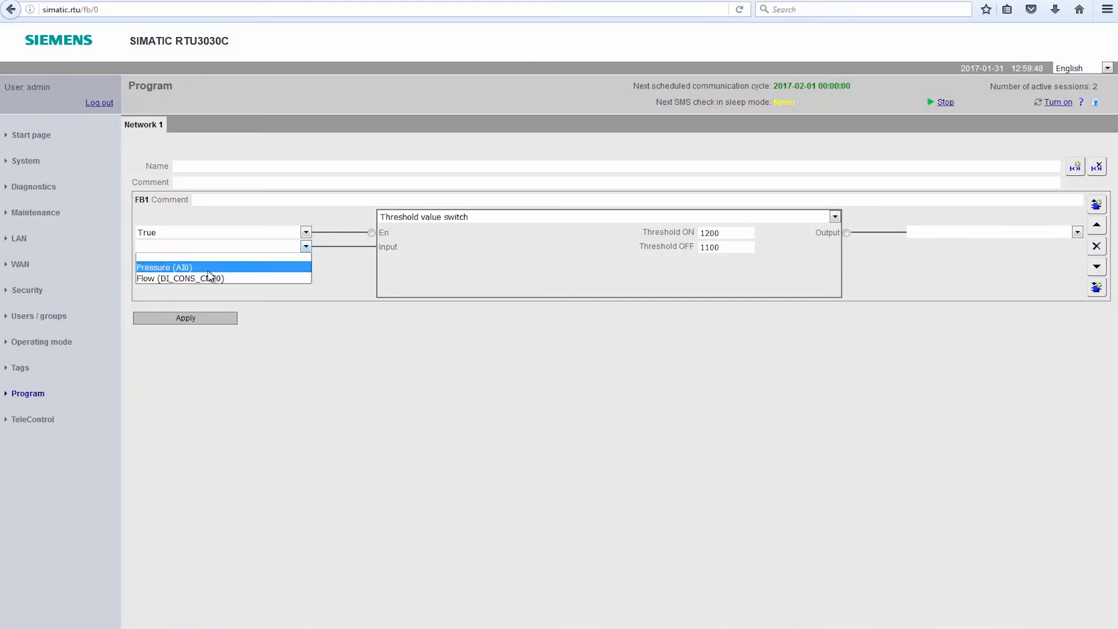
left_click(165, 267)
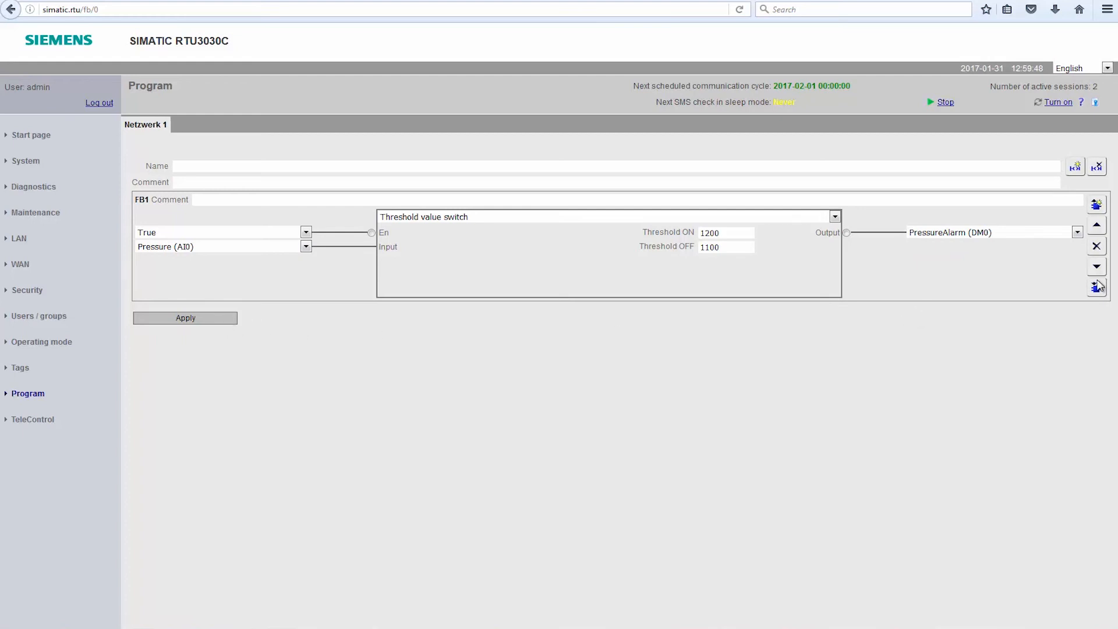
- Add a second function block FB2 and make it a Send SMS block
left_click(1096, 286)
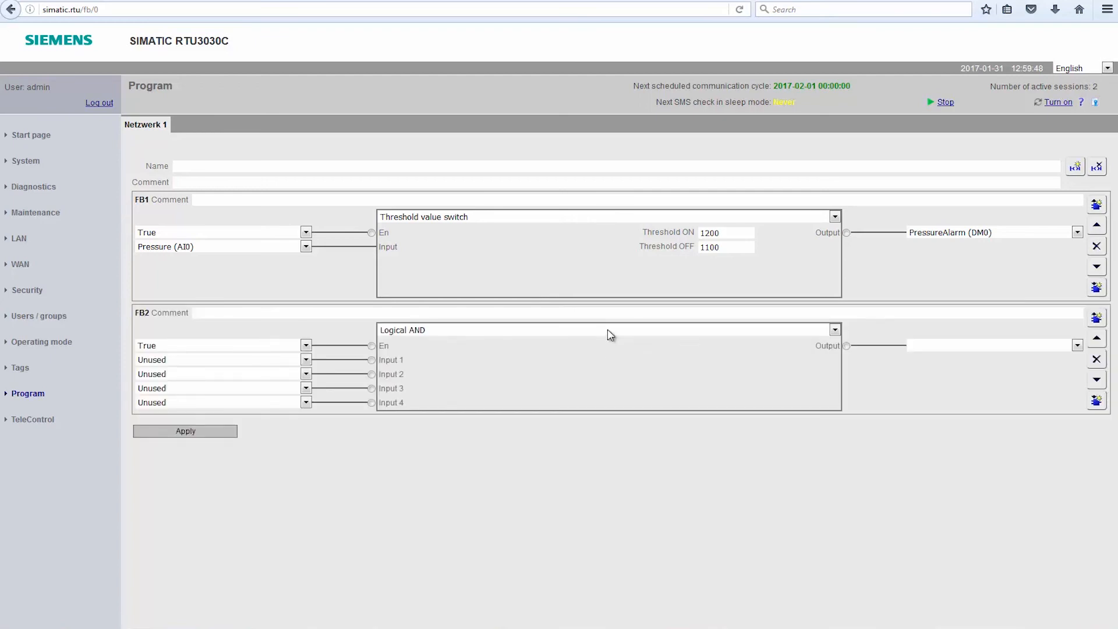
left_click(834, 330)
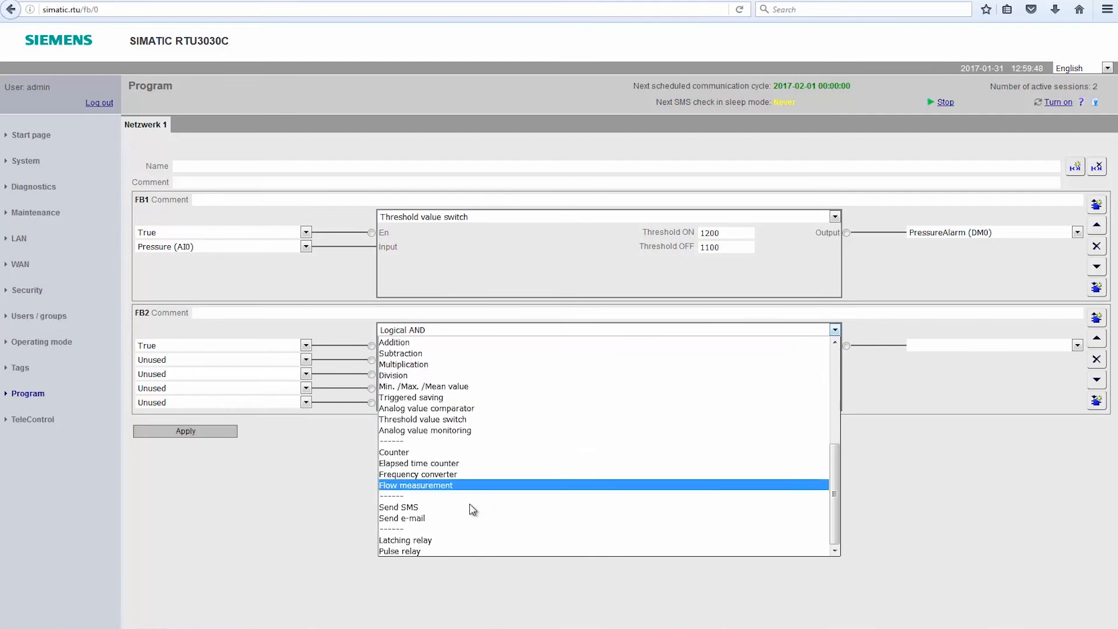
left_click(398, 507)
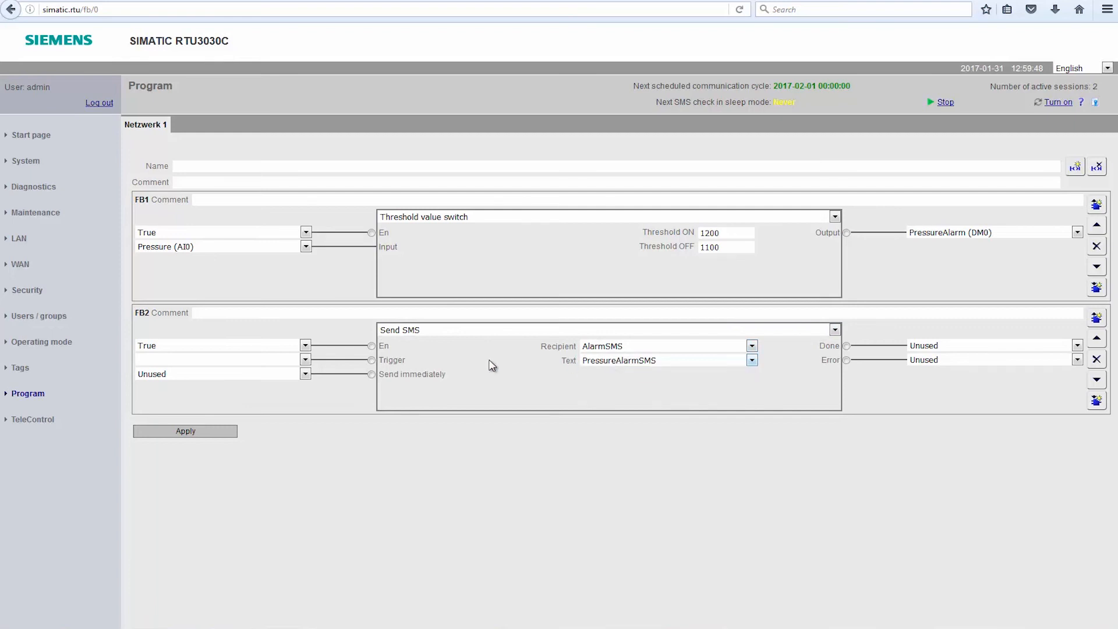
- Trigger the SMS from PressureAlarm (DM0), send immediately, and apply the program
left_click(305, 363)
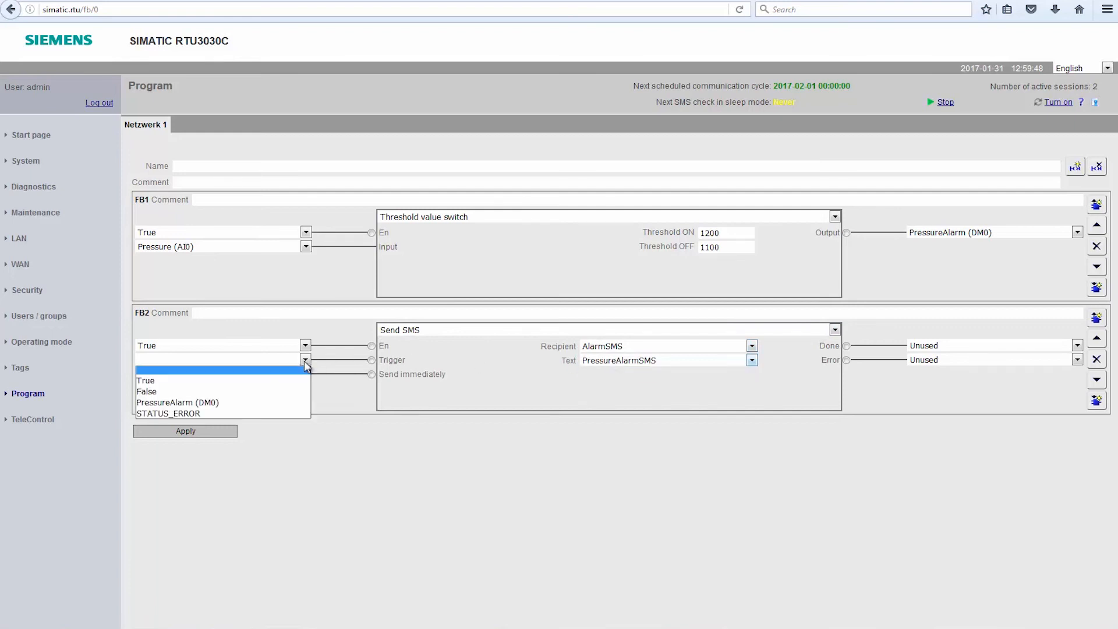
mouse_move(221, 380)
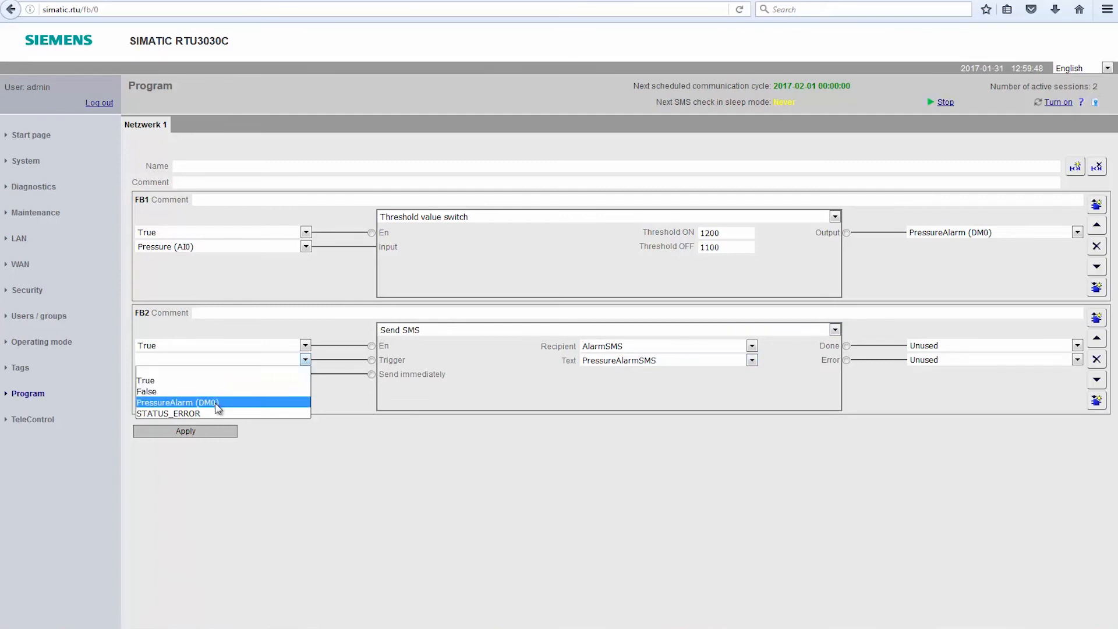
left_click(177, 402)
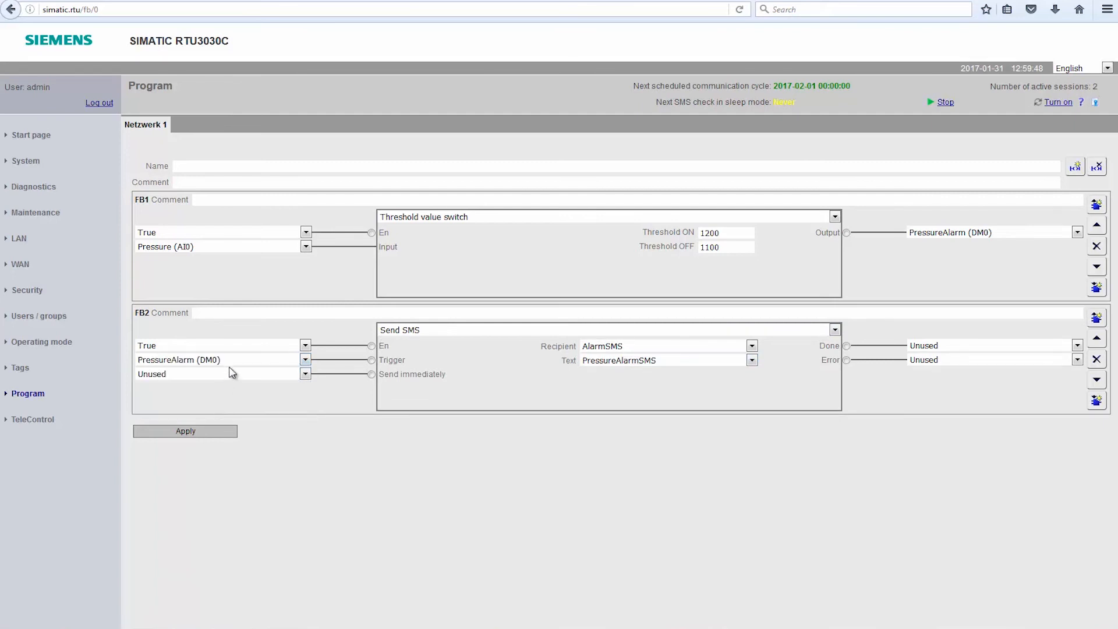
left_click(305, 374)
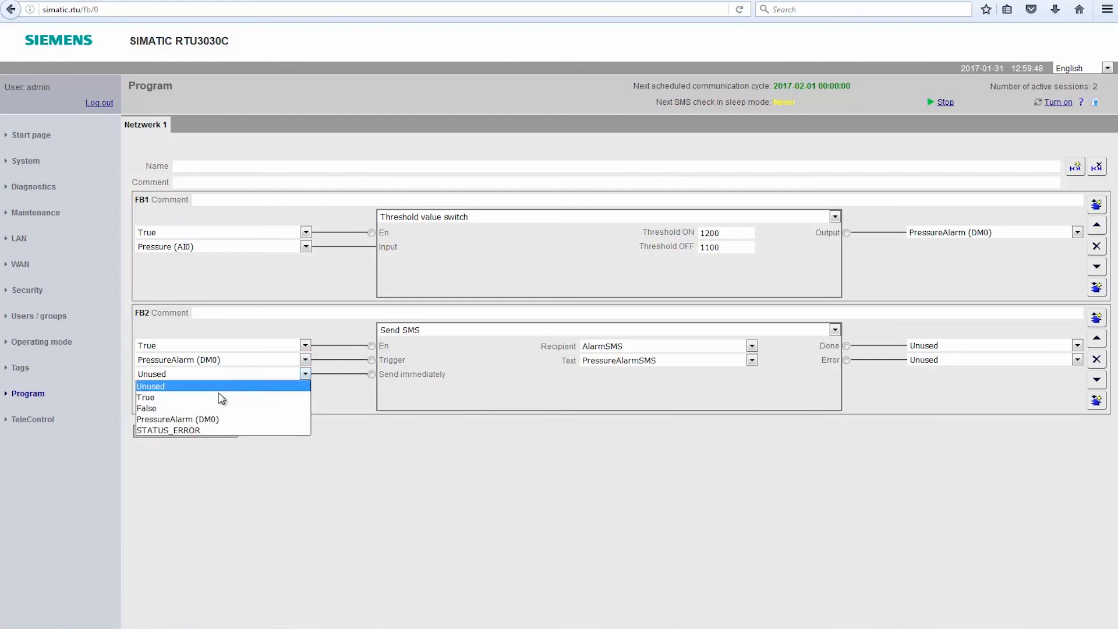
left_click(146, 398)
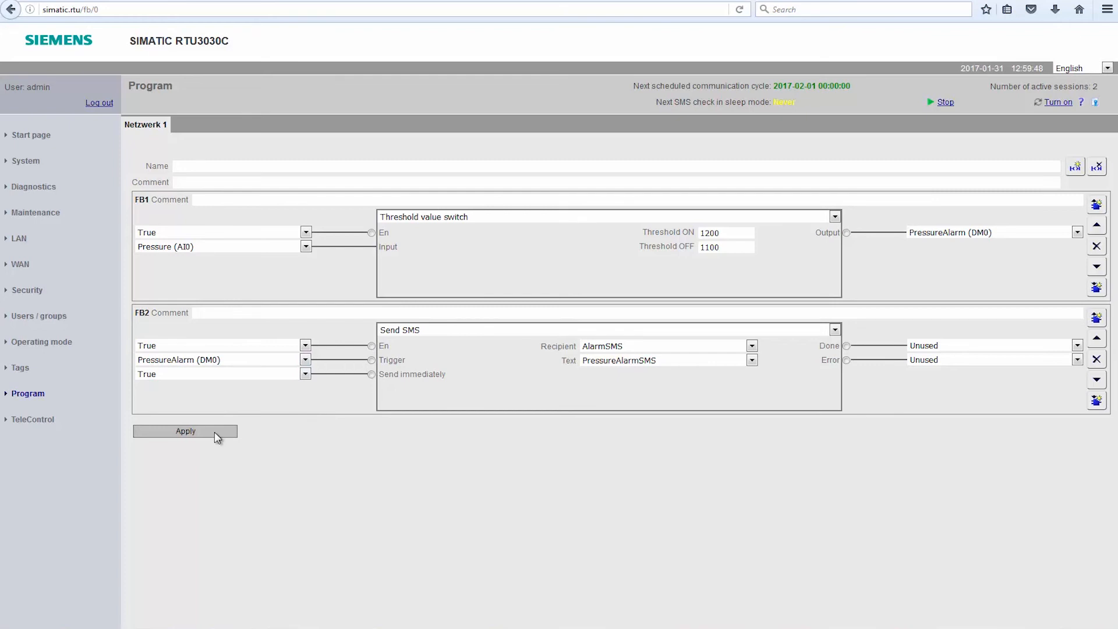
left_click(186, 431)
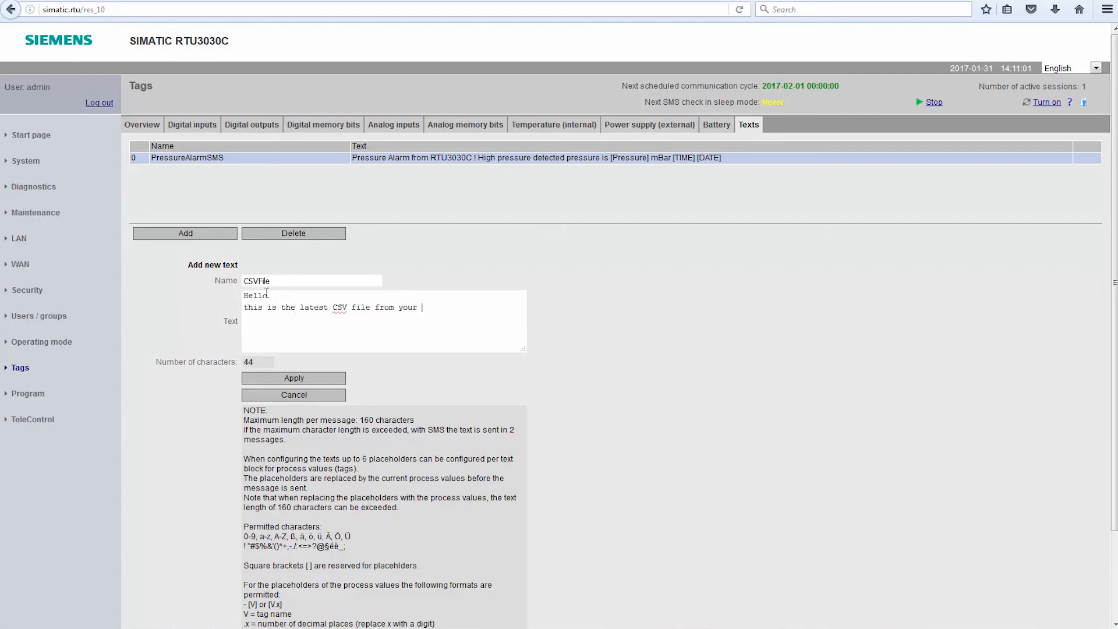
- Save the CSVFile message text and go to the Users / groups settings
left_click(293, 377)
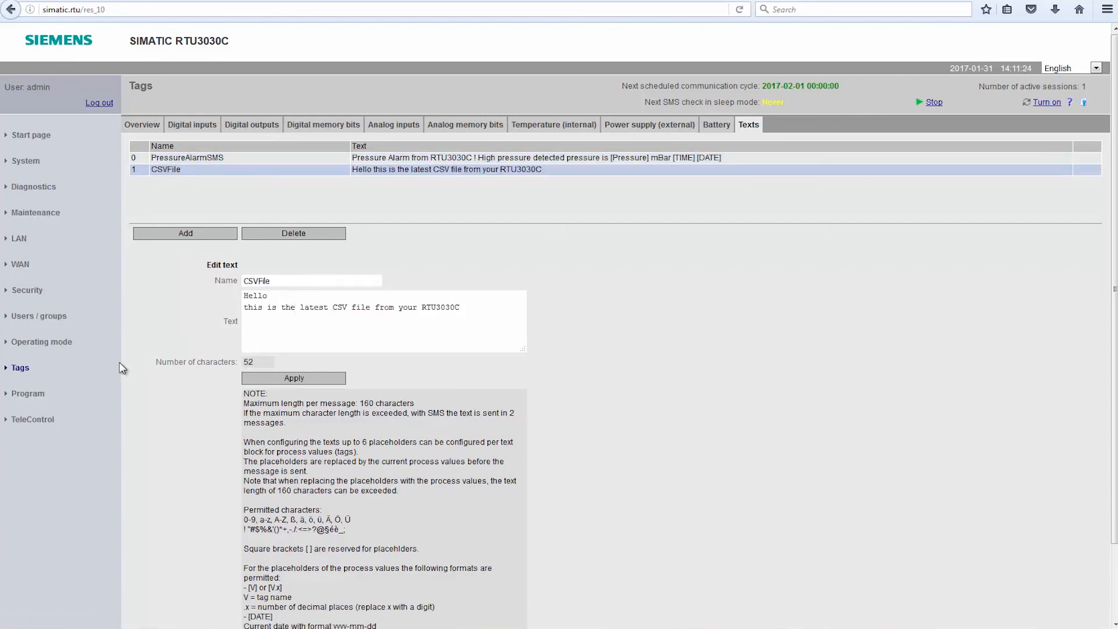
left_click(39, 316)
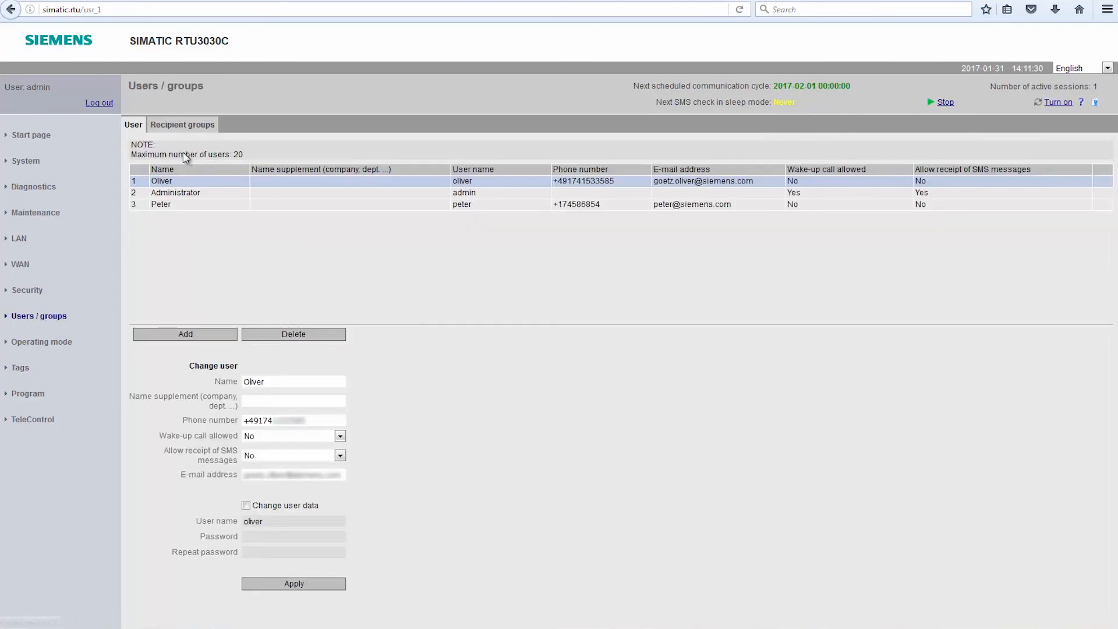
- Add e-mail recipient group CSVLogging with two users, then go to Operating mode
left_click(182, 125)
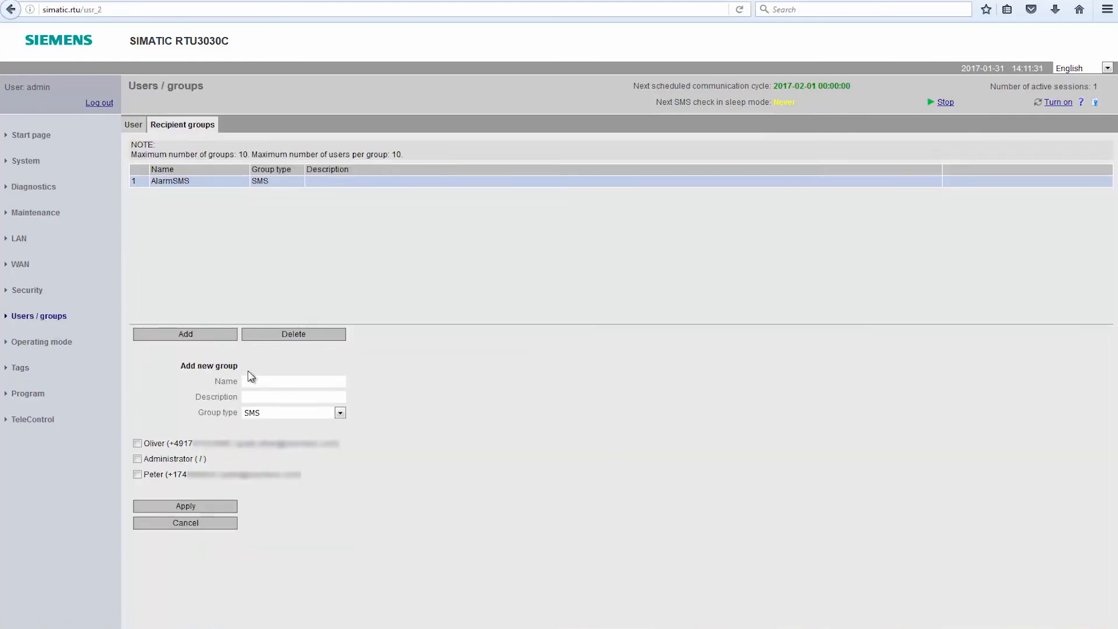
type("CSV_o")
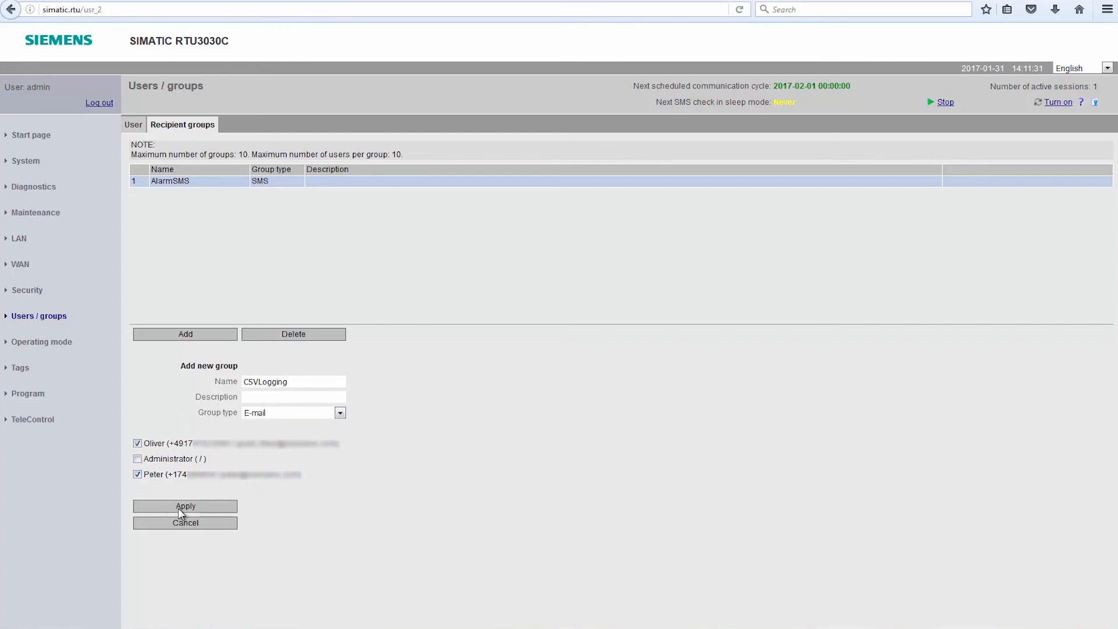
left_click(185, 505)
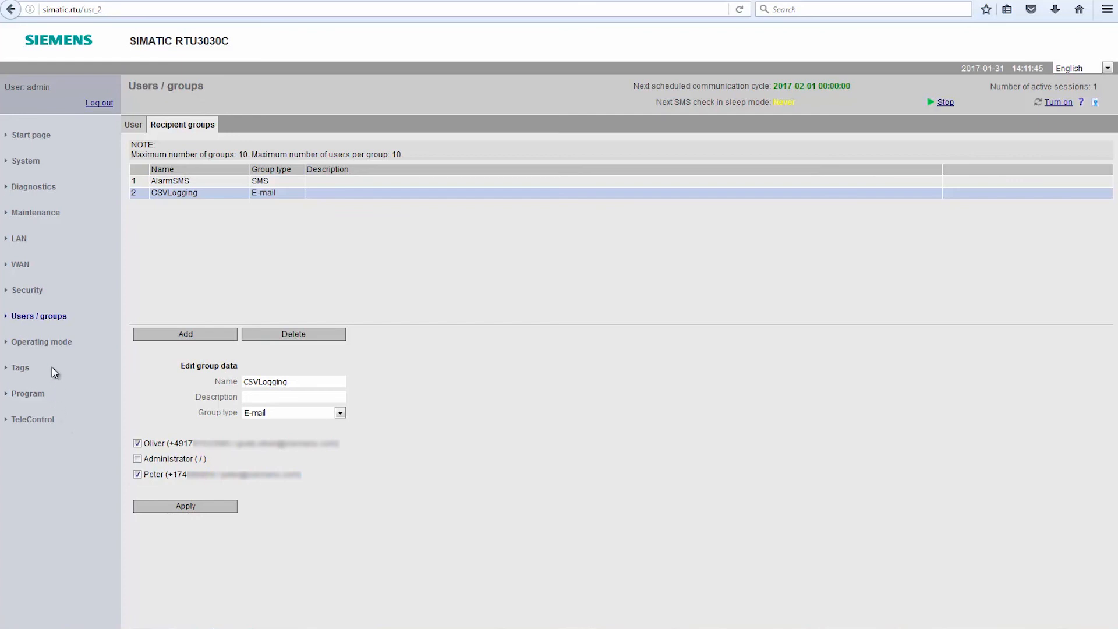
left_click(41, 341)
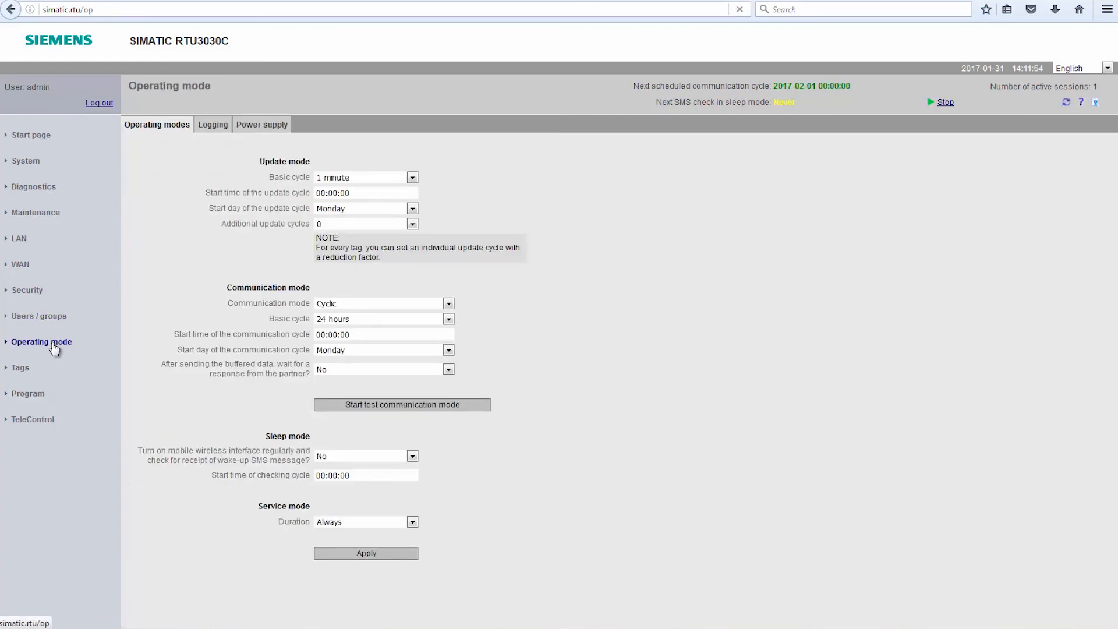
- Enable e-mailing the last log file to CSVLogging with CSVFile subject and text, and apply
left_click(212, 125)
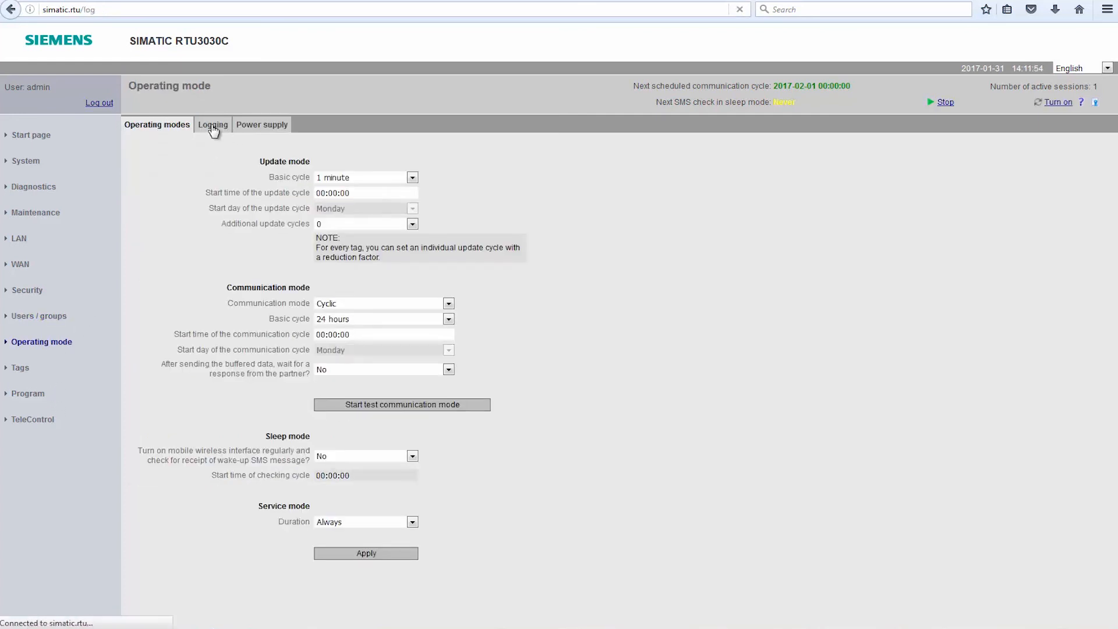
left_click(212, 125)
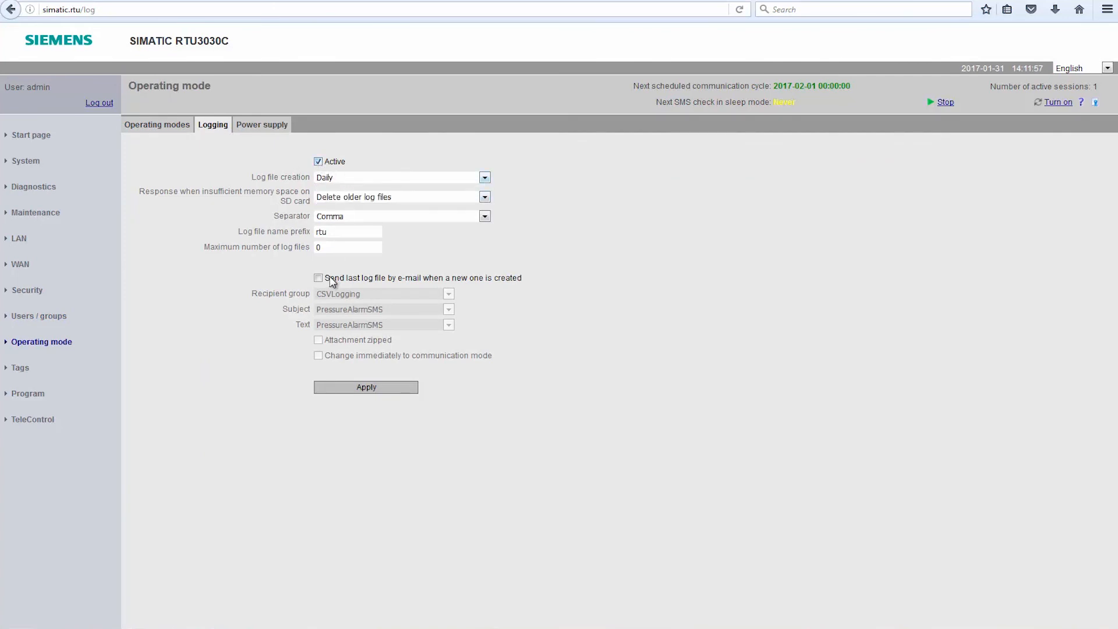
left_click(318, 278)
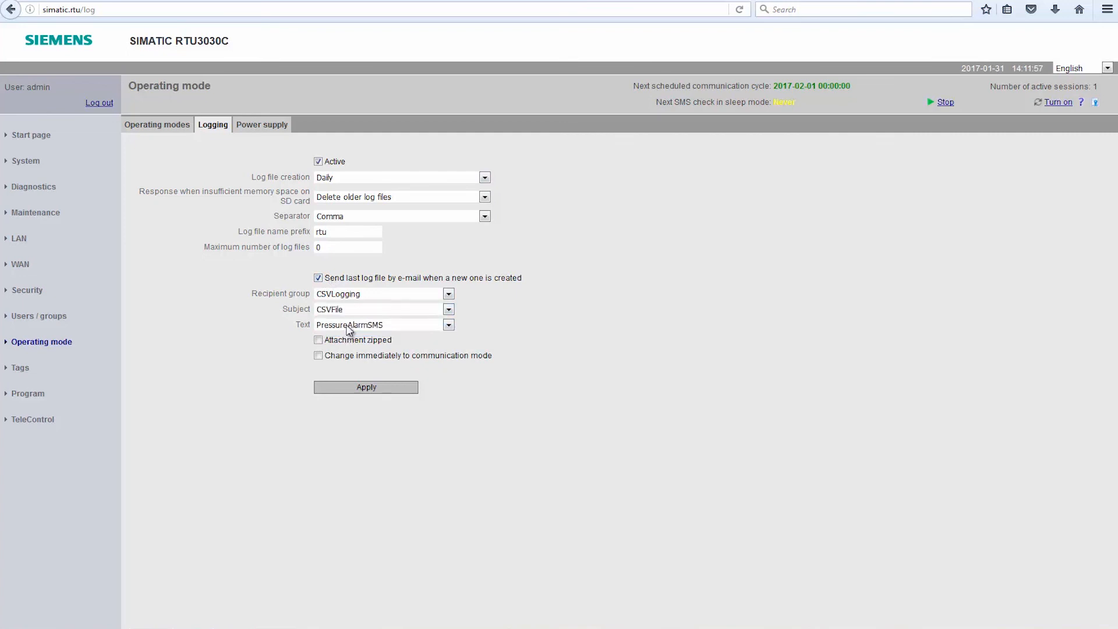
left_click(365, 387)
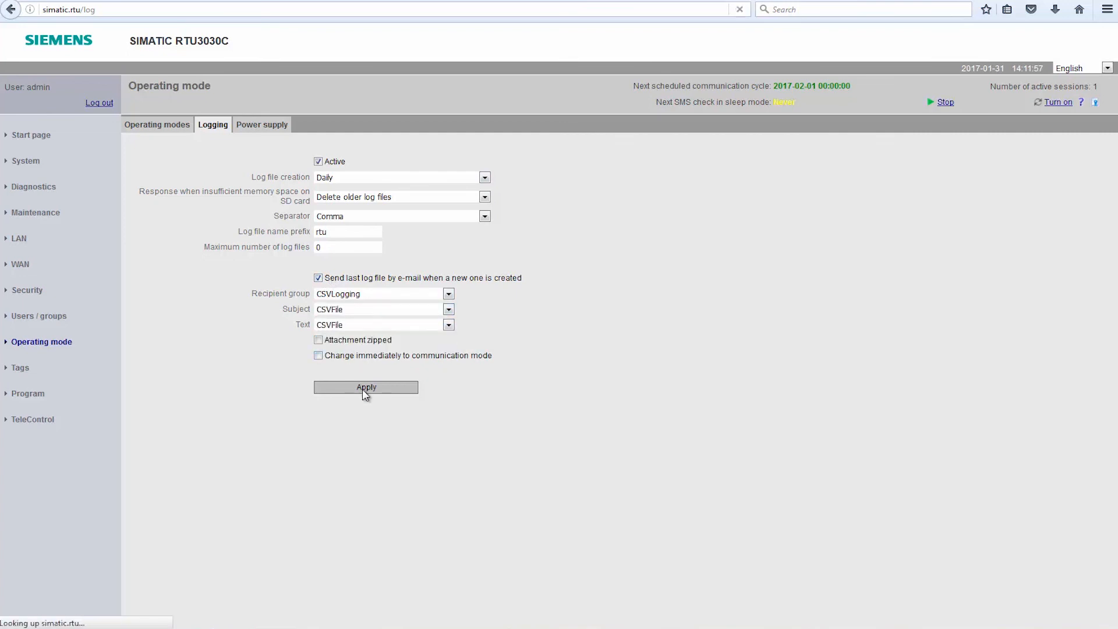
left_click(365, 387)
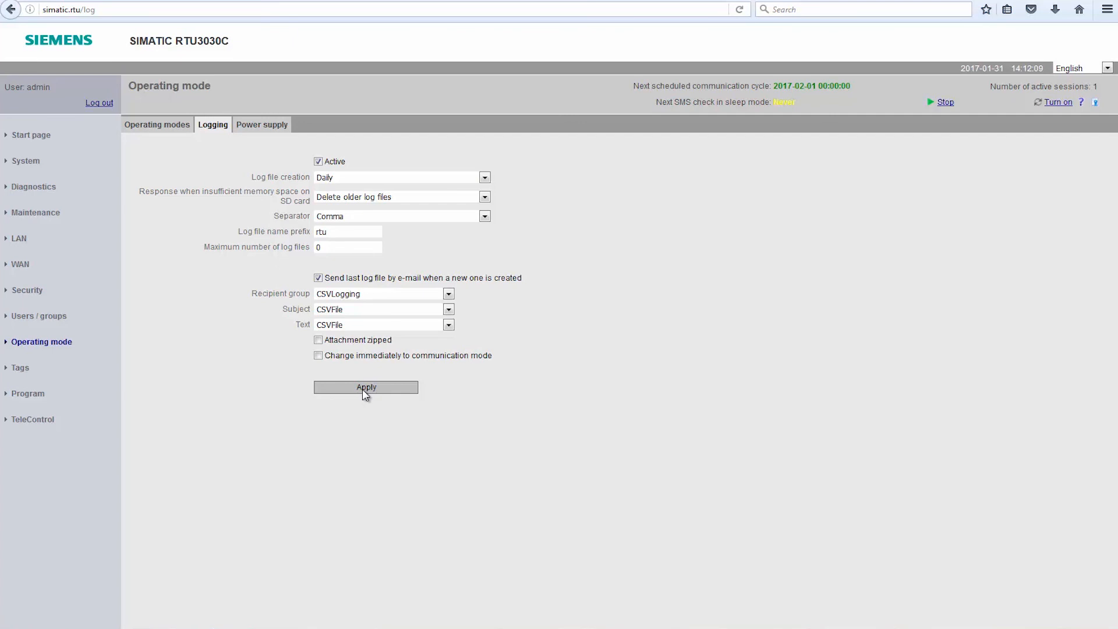
mouse_move(21, 372)
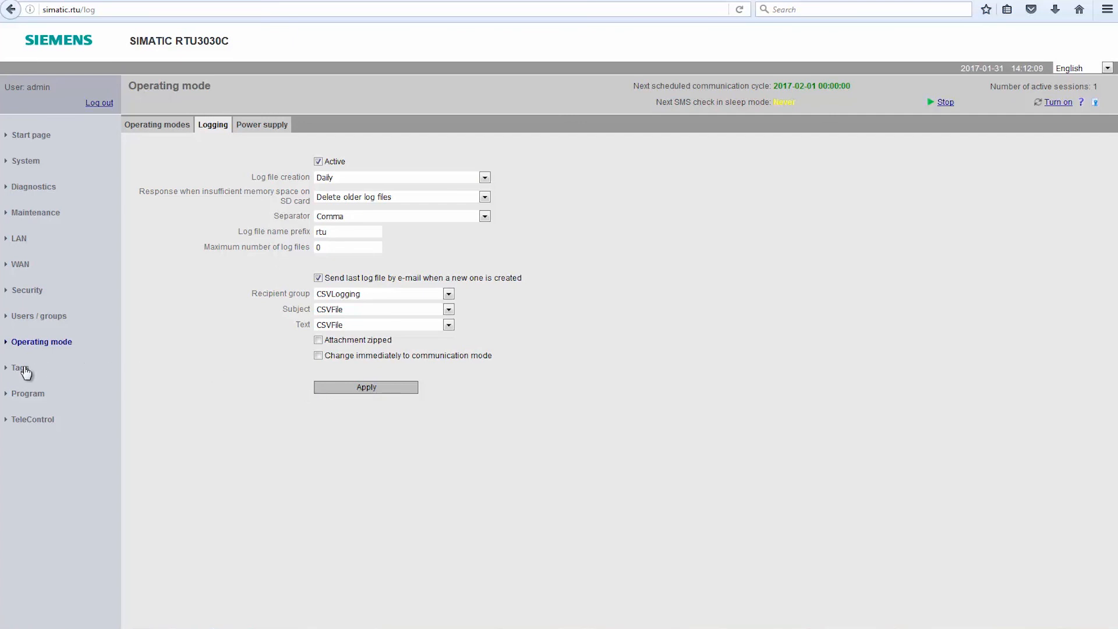
left_click(20, 368)
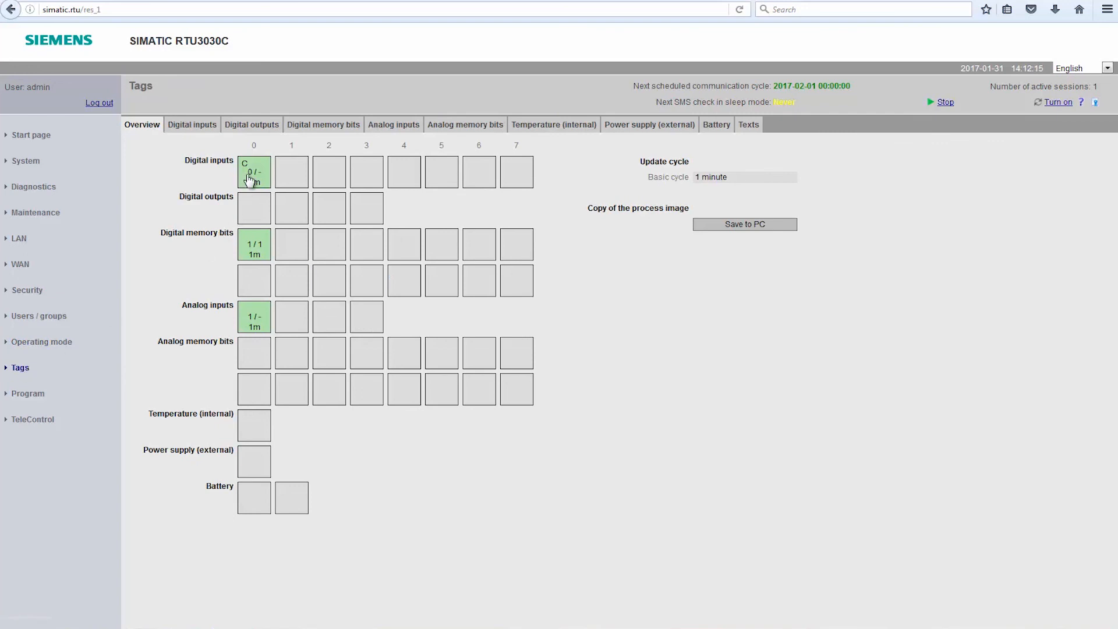
- Set Flow digital input logging to Always and apply, then pick a logging mode for Pressure
left_click(254, 172)
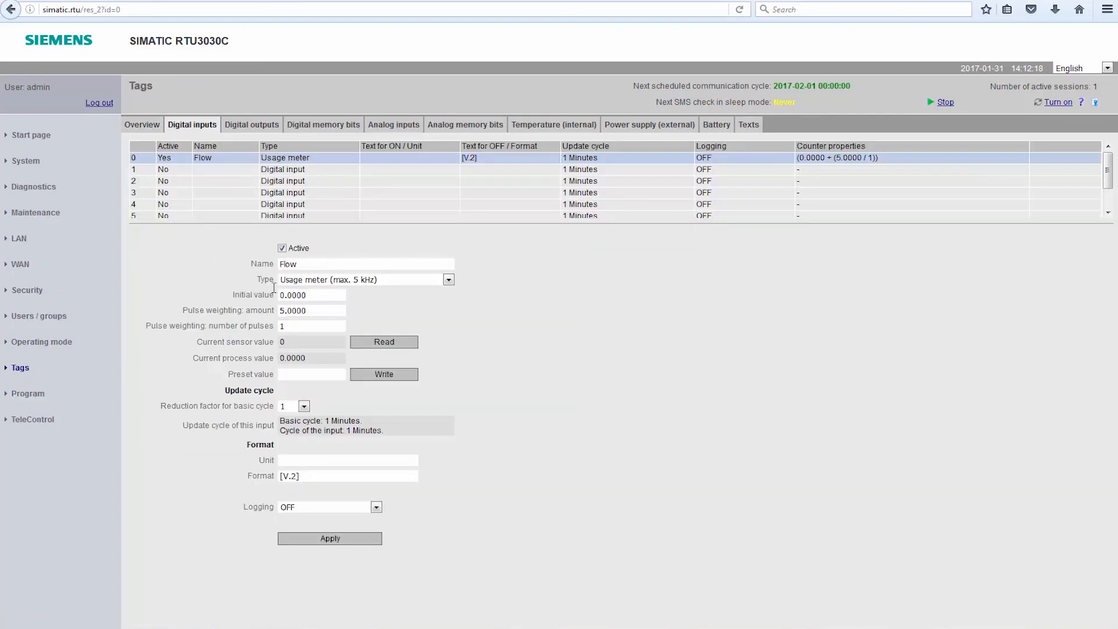
mouse_move(317, 508)
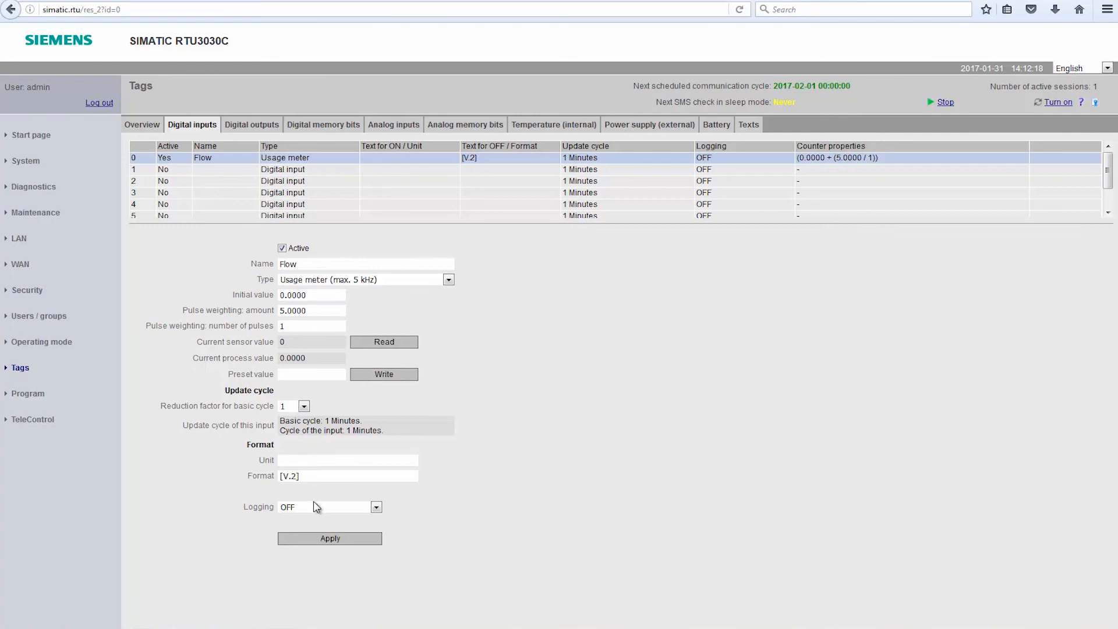
left_click(324, 507)
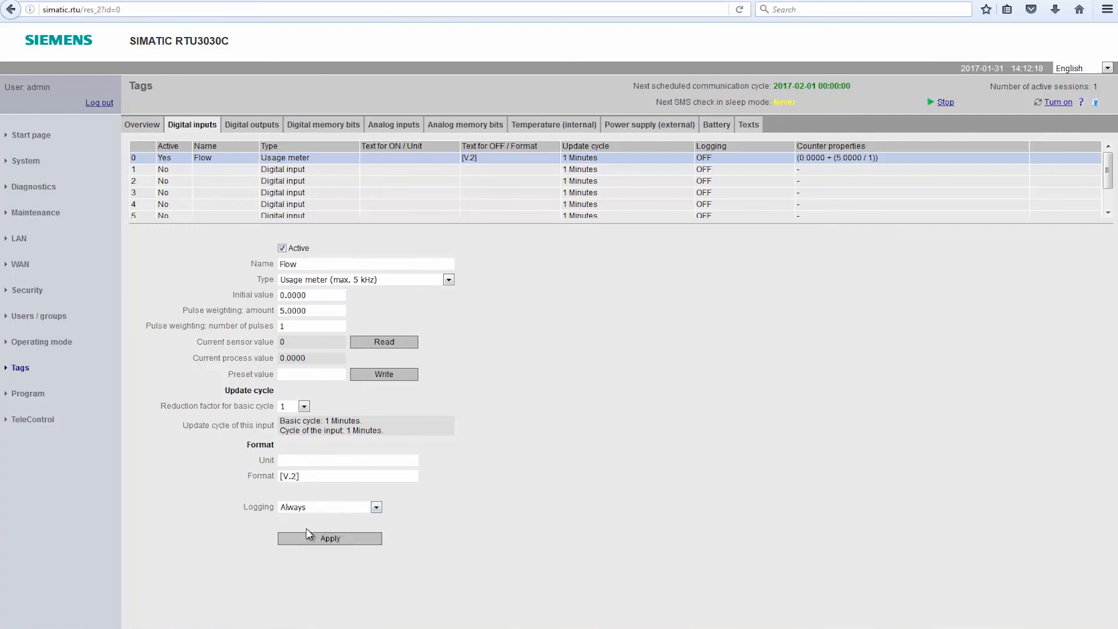
left_click(329, 538)
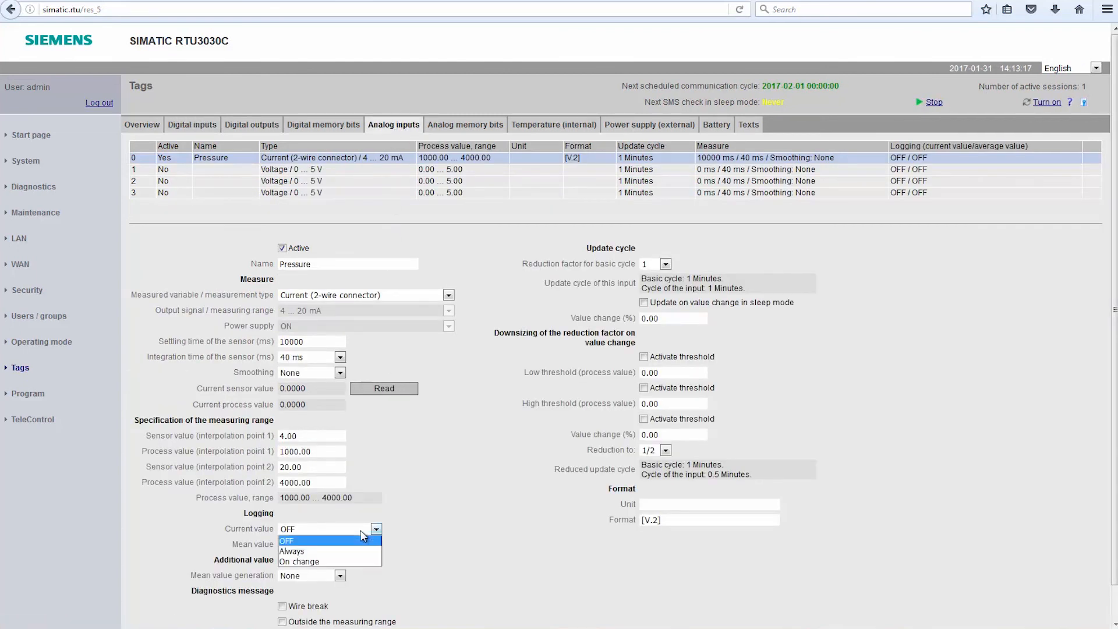
left_click(292, 551)
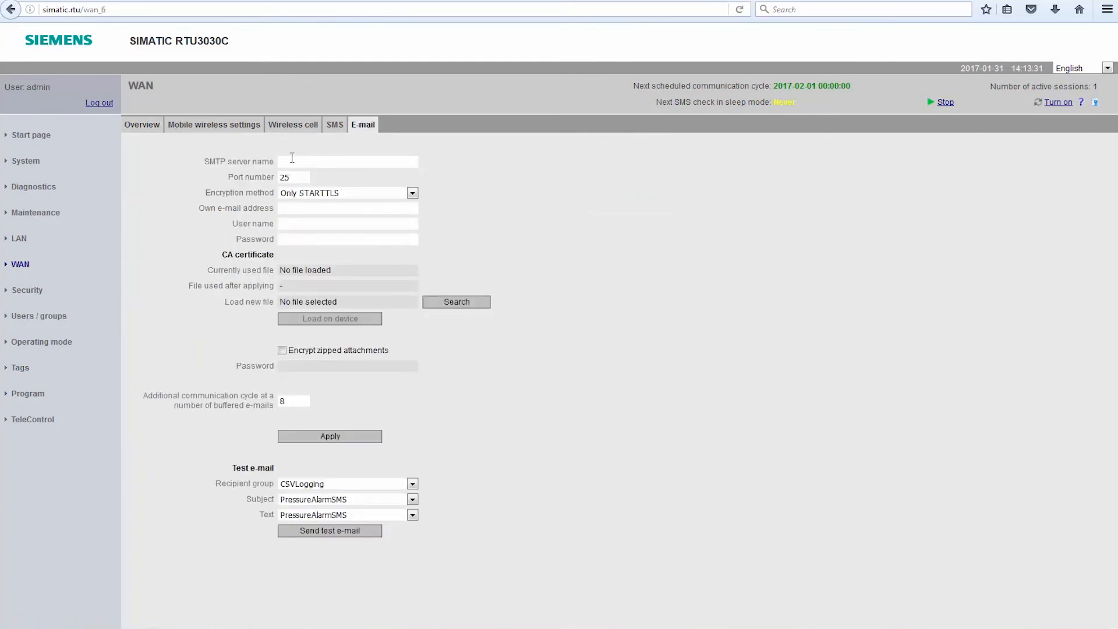
type("s")
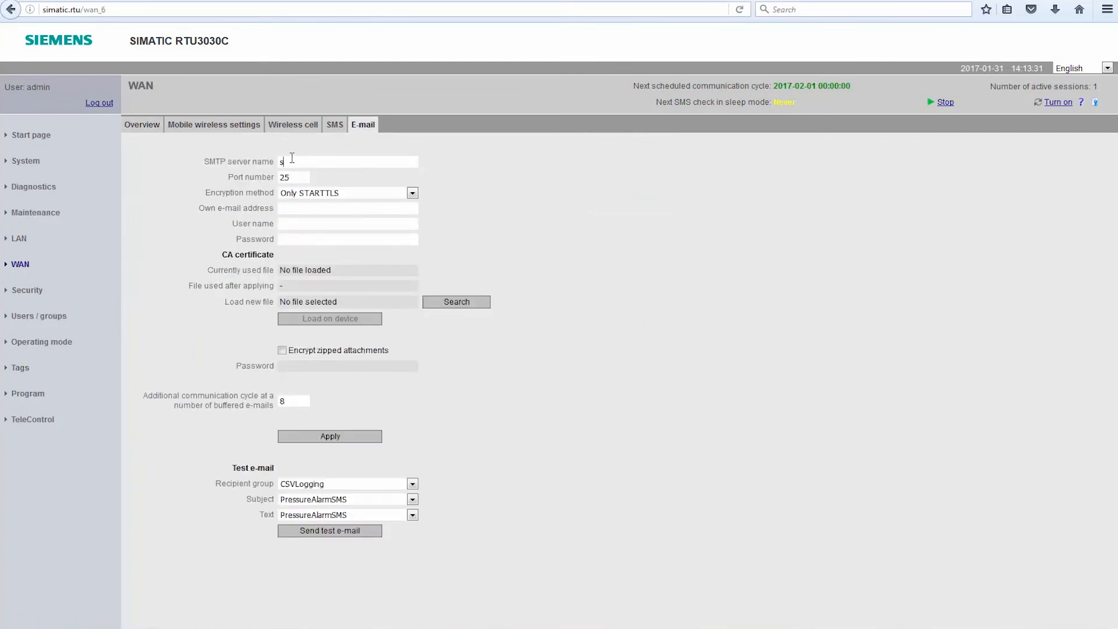
type("587")
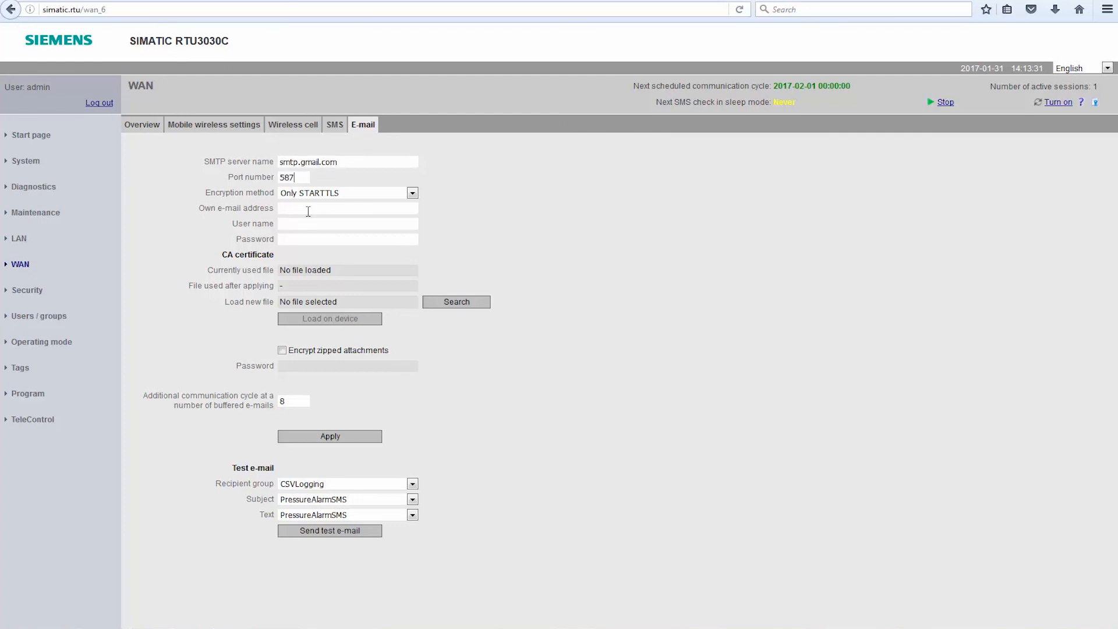
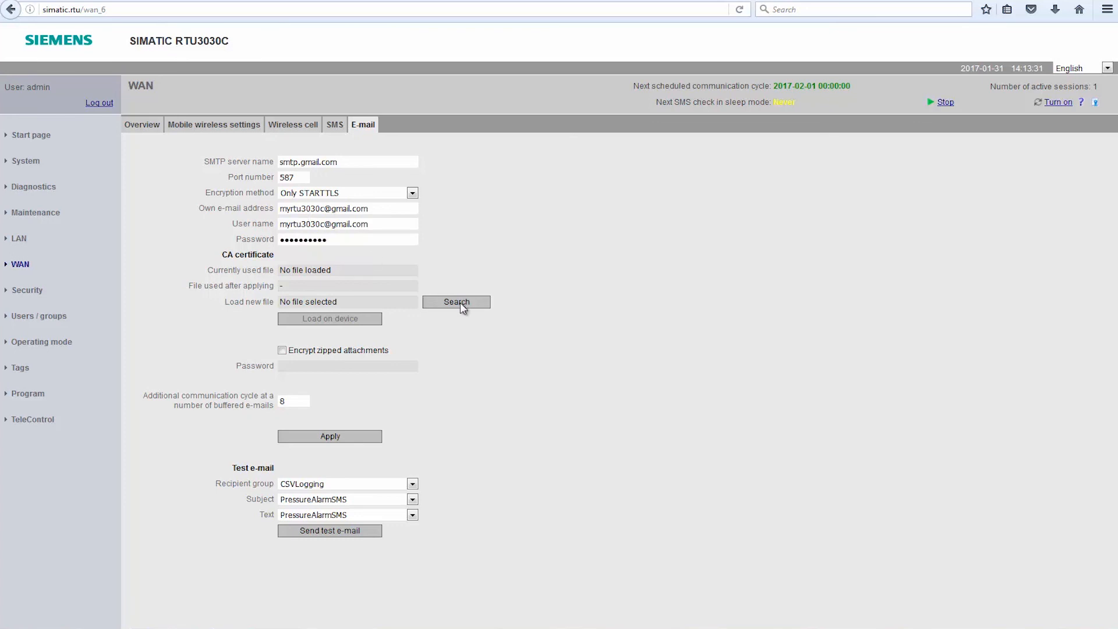
- Choose certificate GIAG2.crt and load it onto the device
left_click(455, 302)
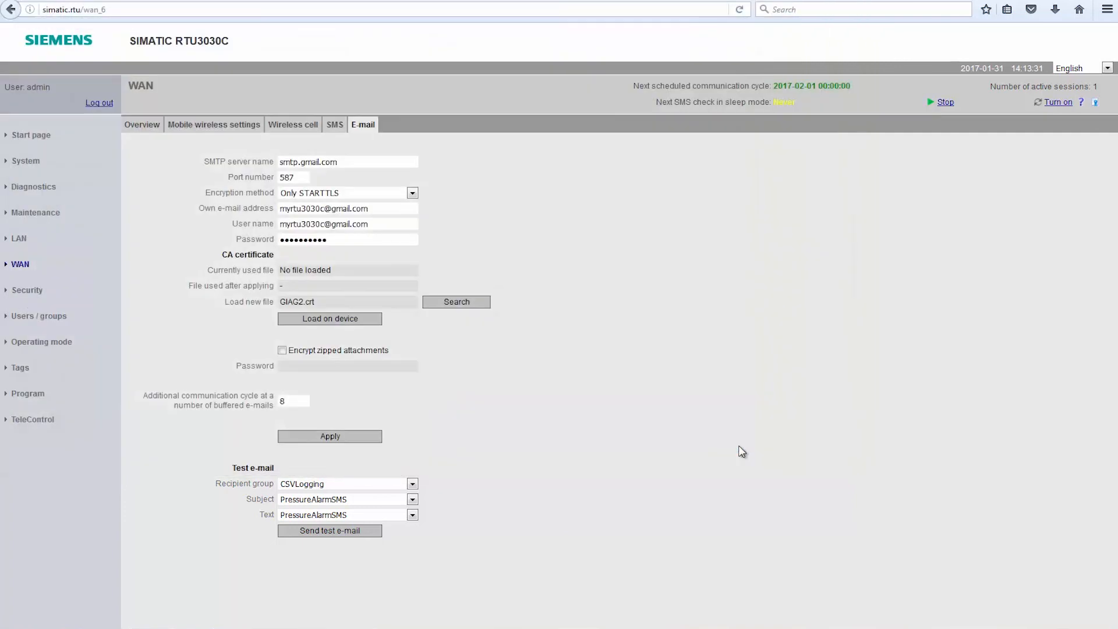
left_click(329, 319)
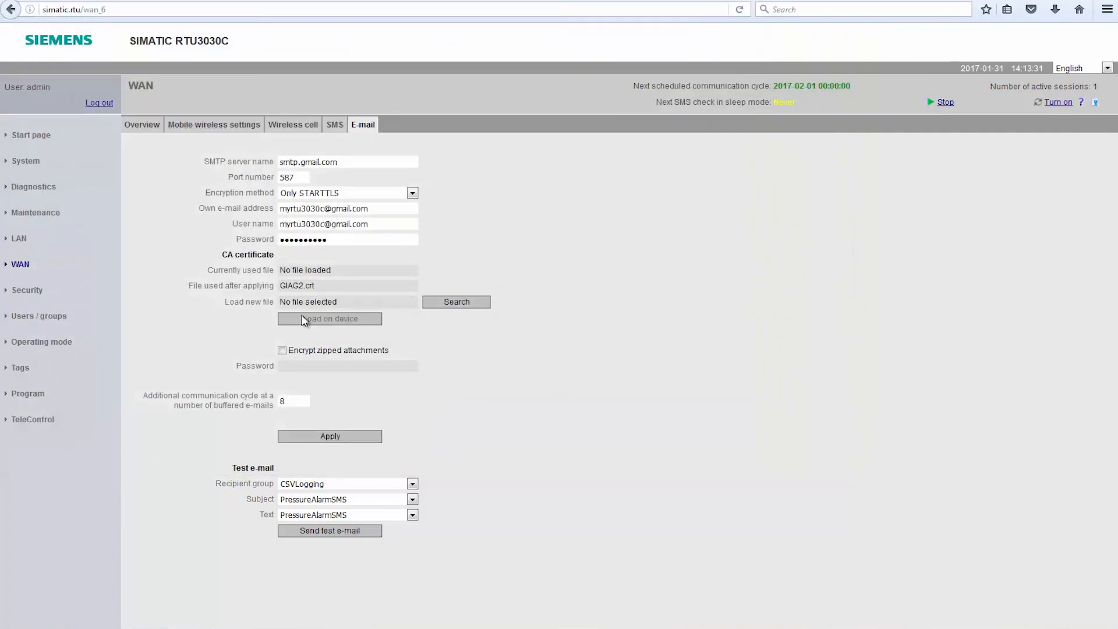